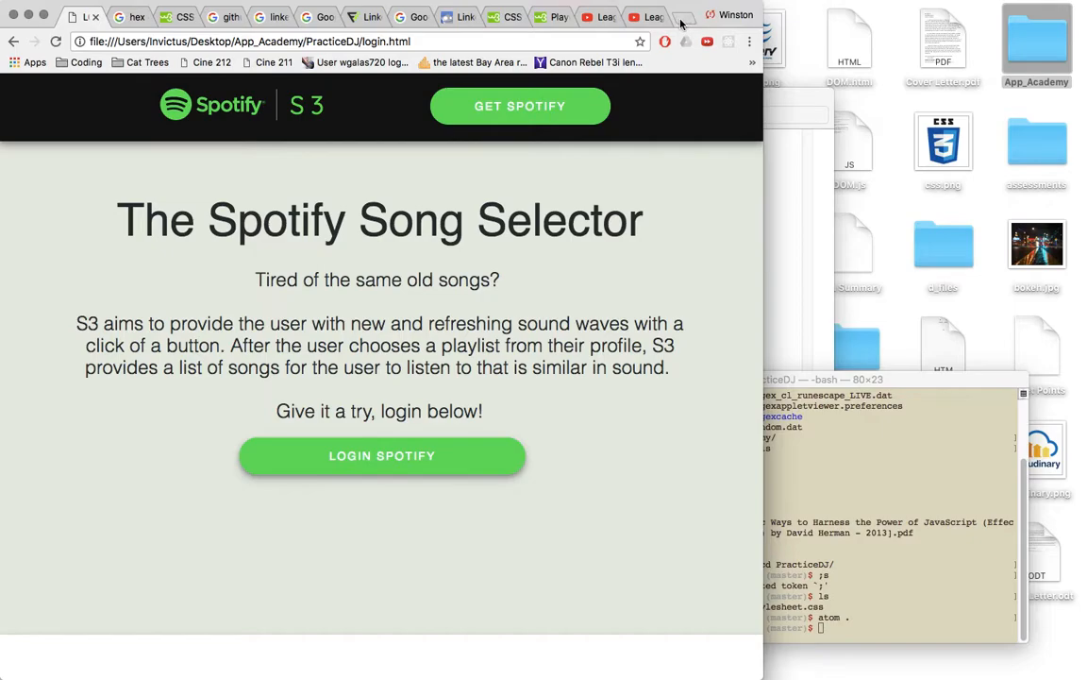
Load felinefix.herokuapp.com in a new browser tab.
{"action": "left_click", "coordinate": [682, 17]}
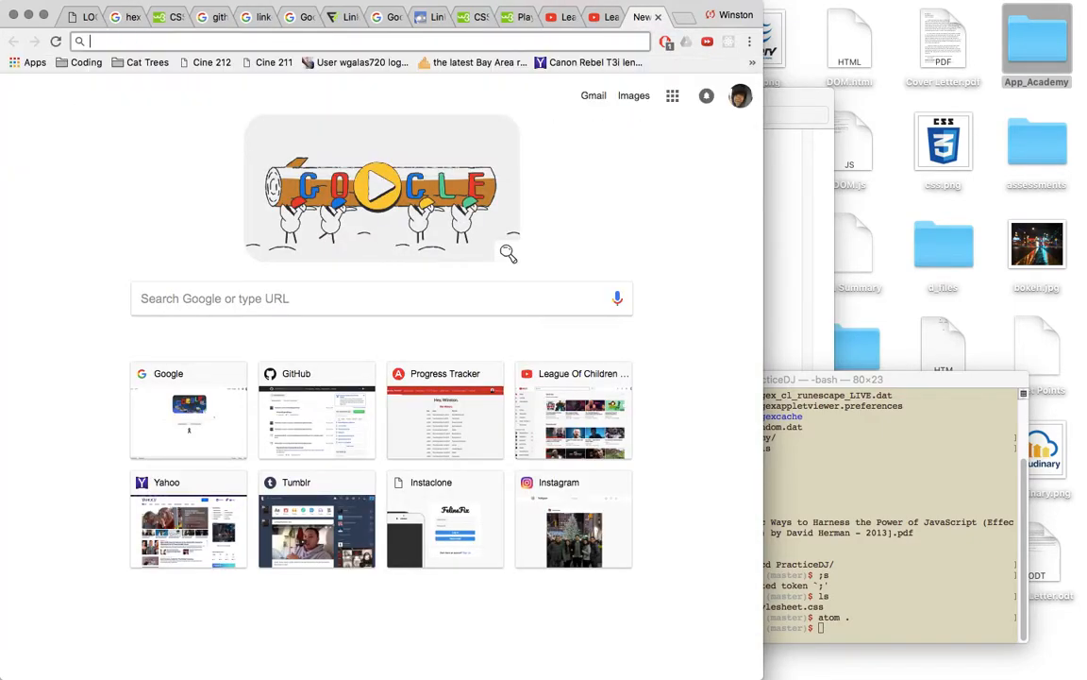
{"action": "type", "text": "brianiswinston.github.io"}
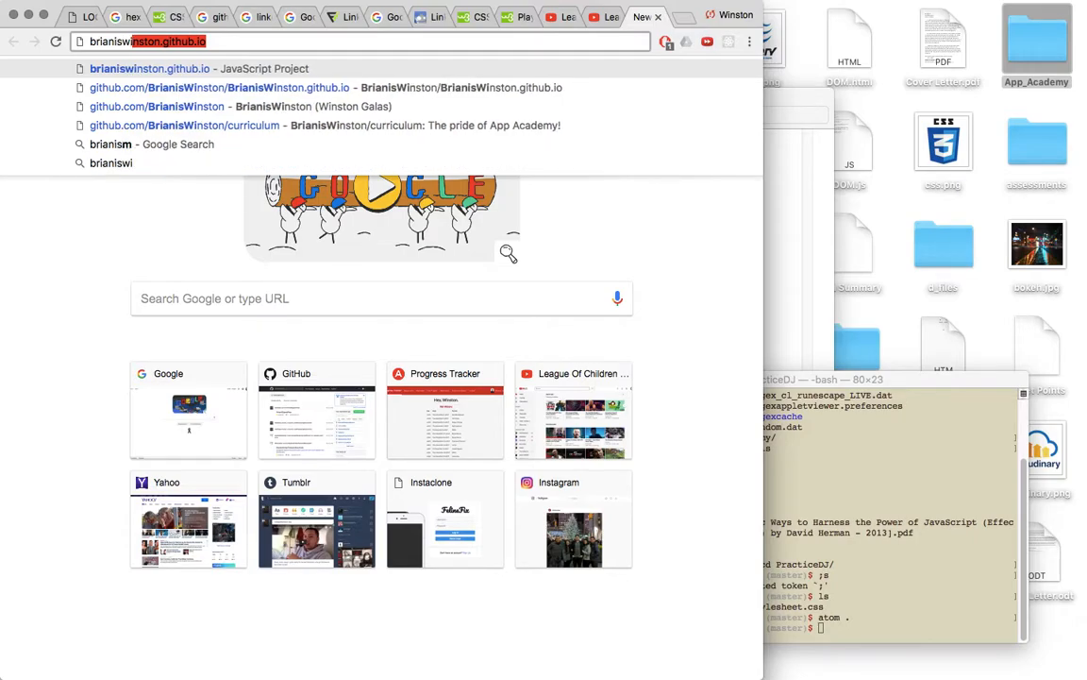
{"action": "type", "text": "felinefix.herokuapp.com/#/"}
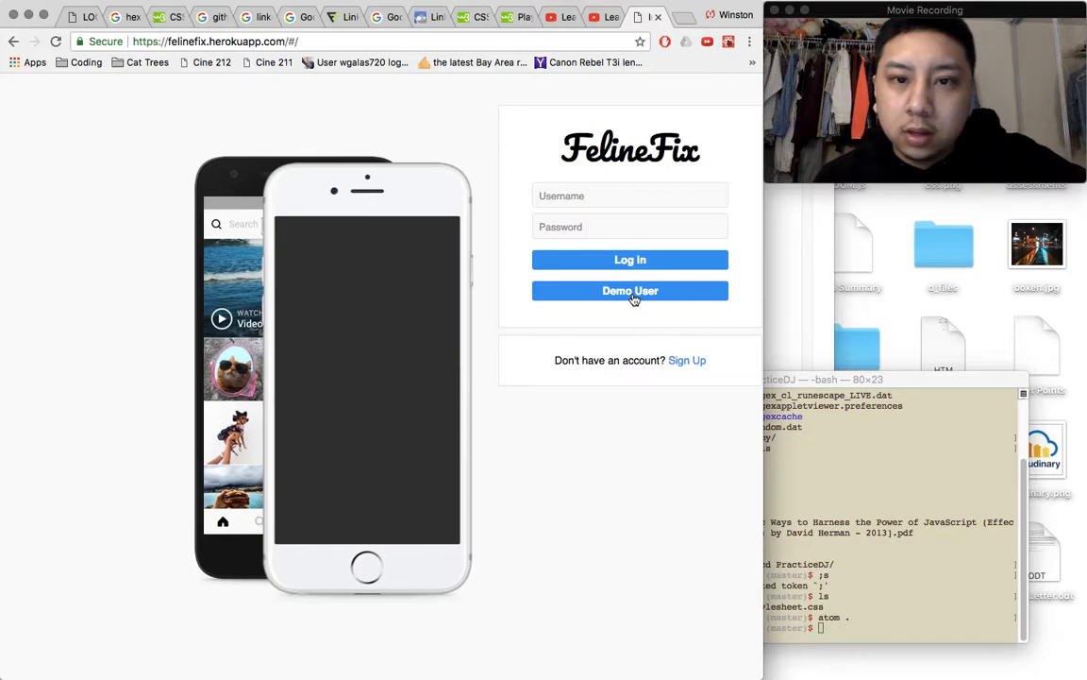
Log into FelineFix with the Demo User account and scroll through the pet photo feed.
{"action": "left_click", "coordinate": [629, 290]}
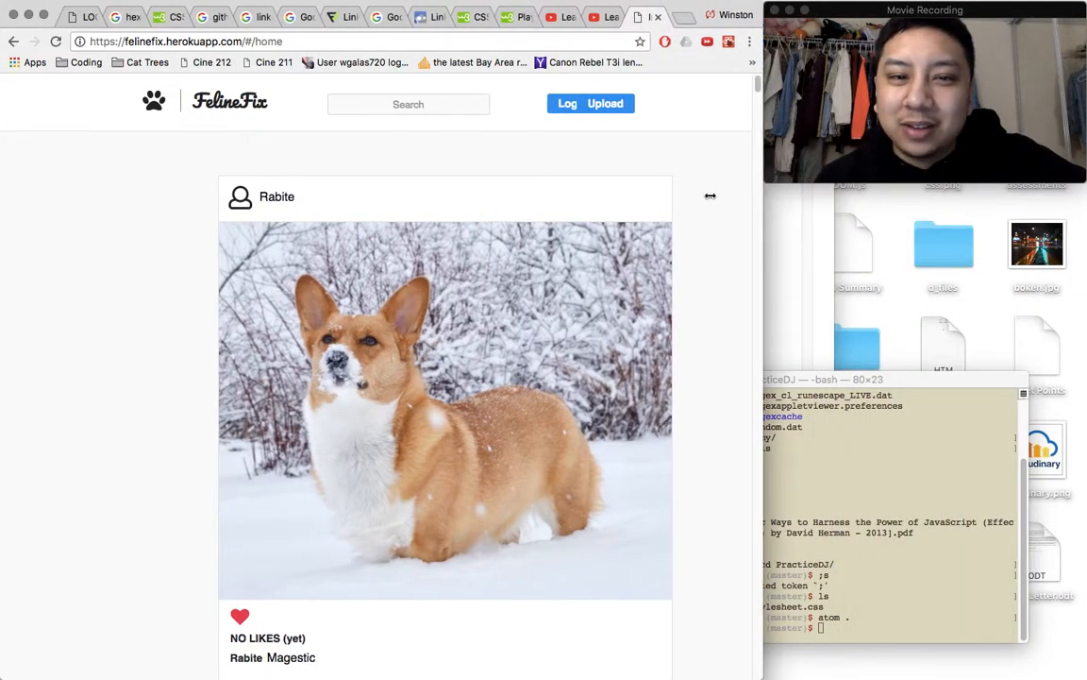
{"action": "scroll", "scroll_direction": "down", "scroll_amount": 3}
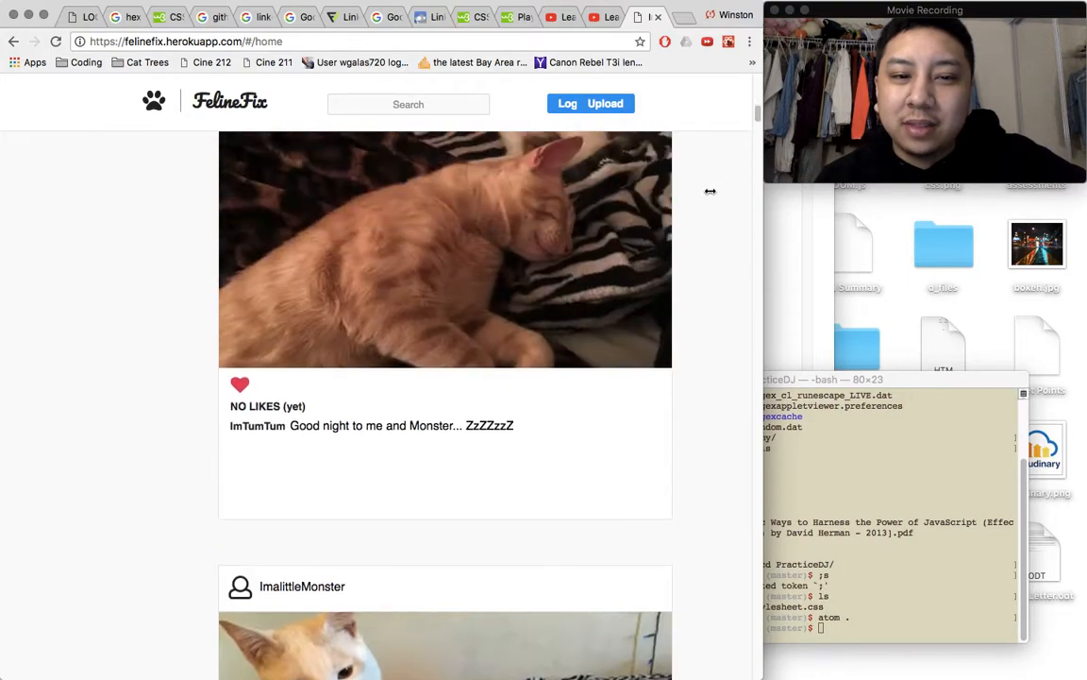
{"action": "scroll", "scroll_direction": "down", "scroll_amount": 3}
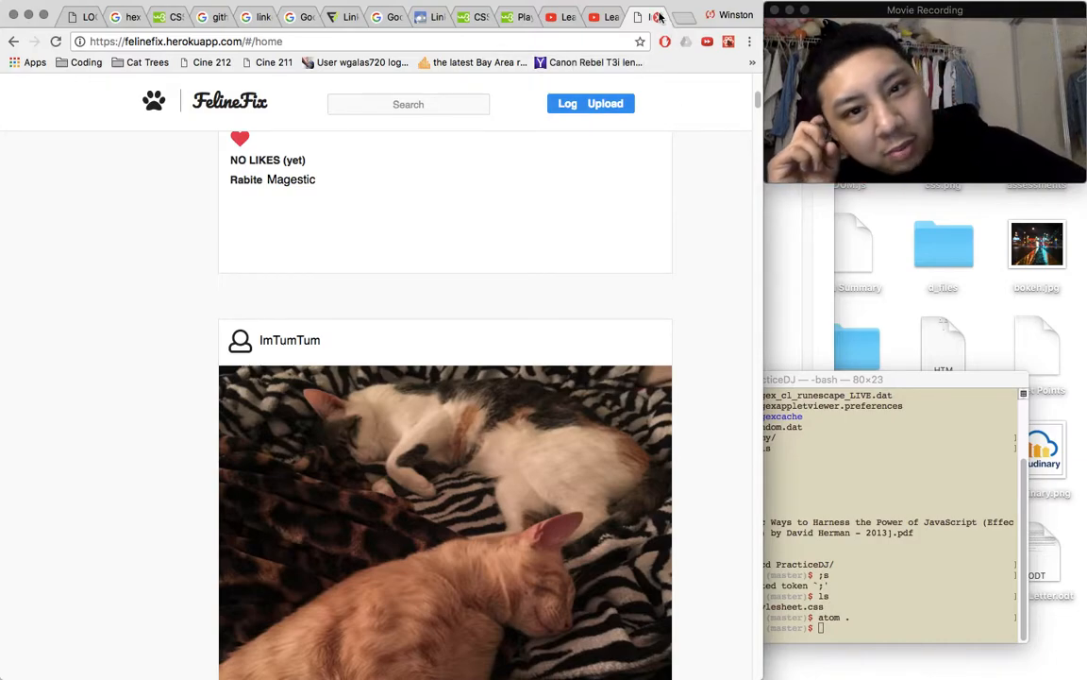
{"action": "mouse_move", "coordinate": [658, 17]}
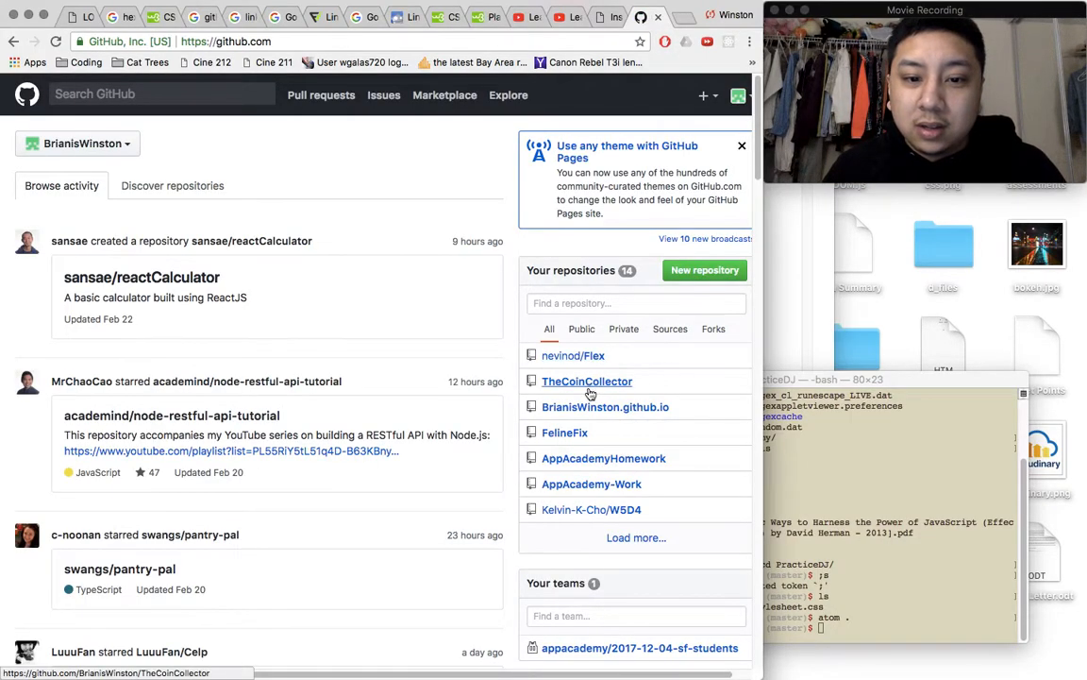
Open proposal.md in TheCoinCollector repository's folder and scroll down to its Wireframes.
{"action": "left_click", "coordinate": [586, 381]}
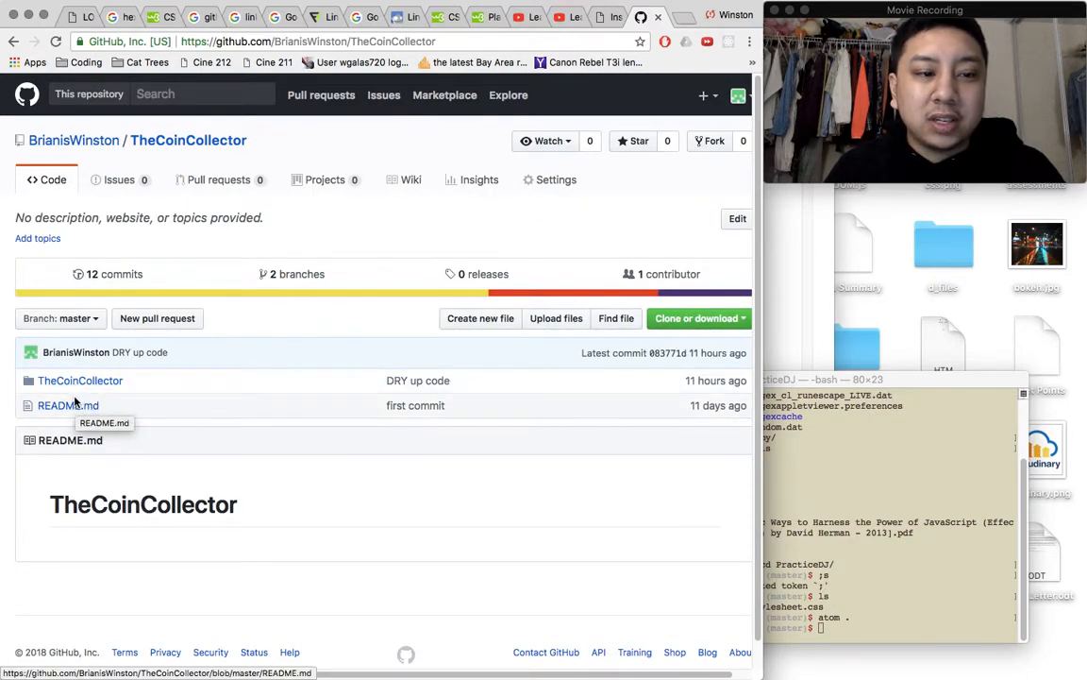
{"action": "left_click", "coordinate": [80, 381]}
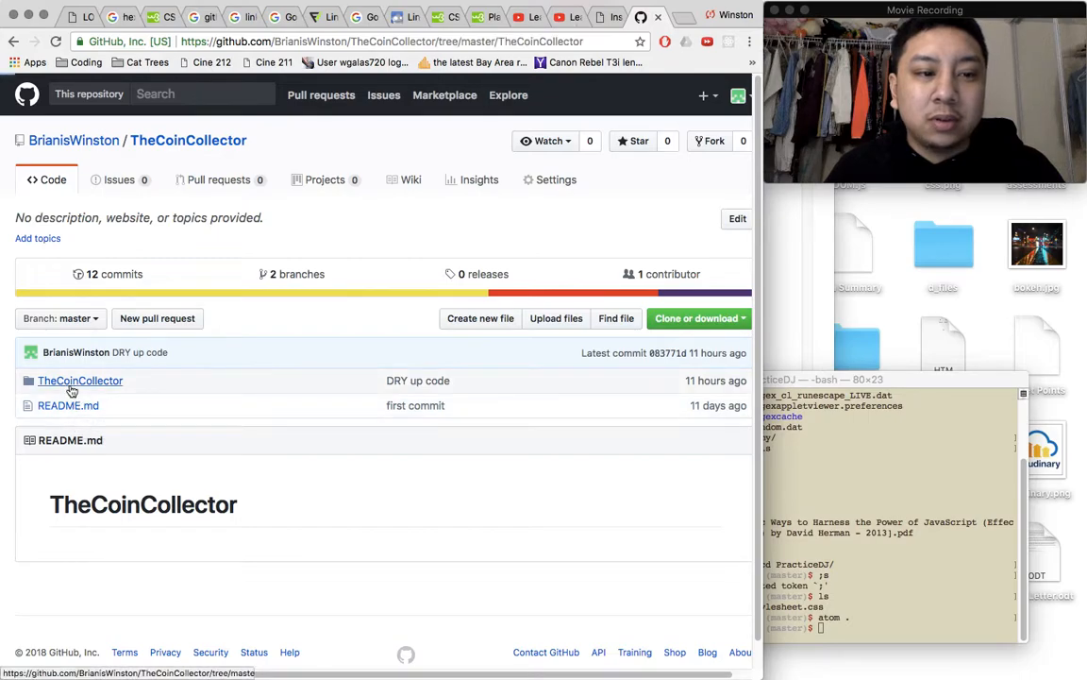
{"action": "left_click", "coordinate": [79, 381]}
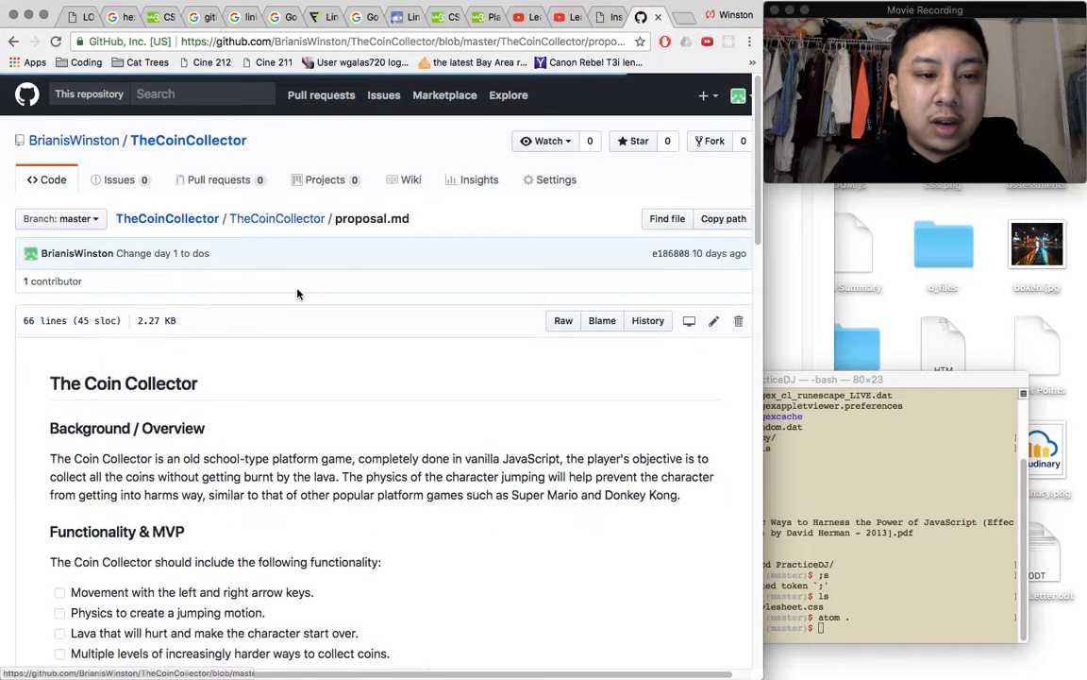
{"action": "scroll", "scroll_direction": "down", "scroll_amount": 3}
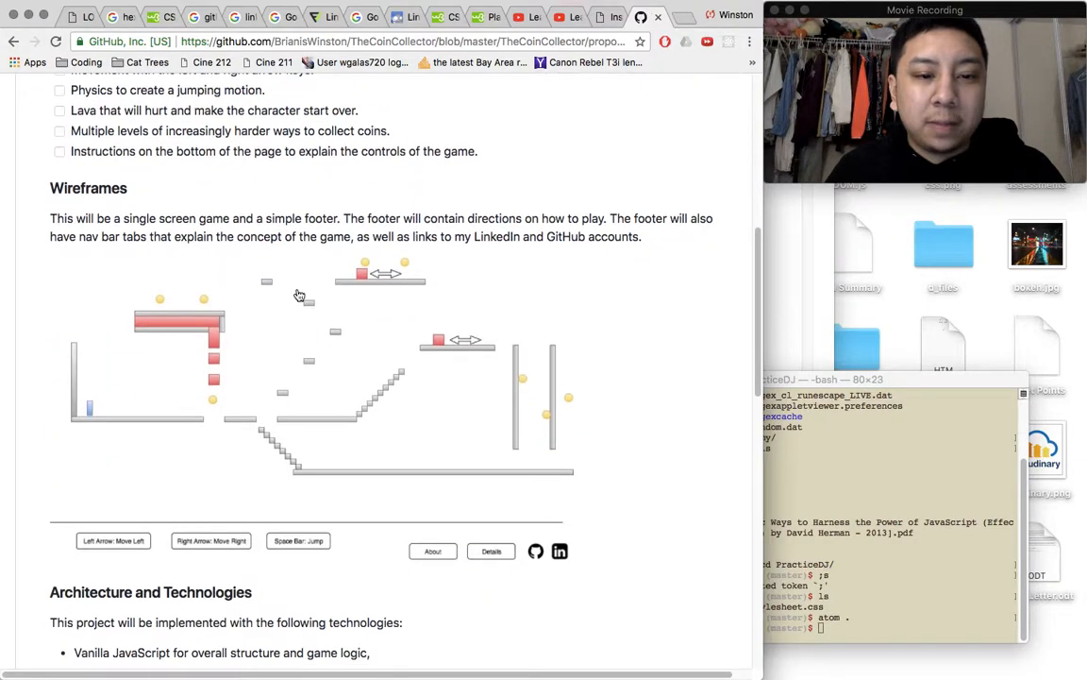
{"action": "mouse_move", "coordinate": [101, 406]}
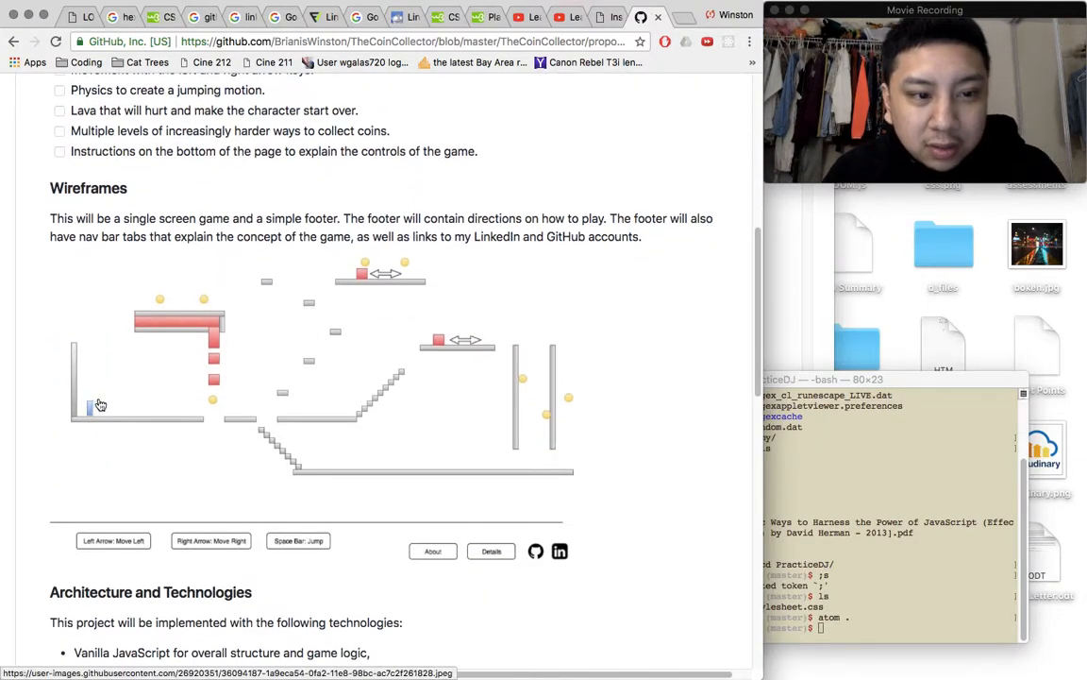
{"action": "mouse_move", "coordinate": [262, 401]}
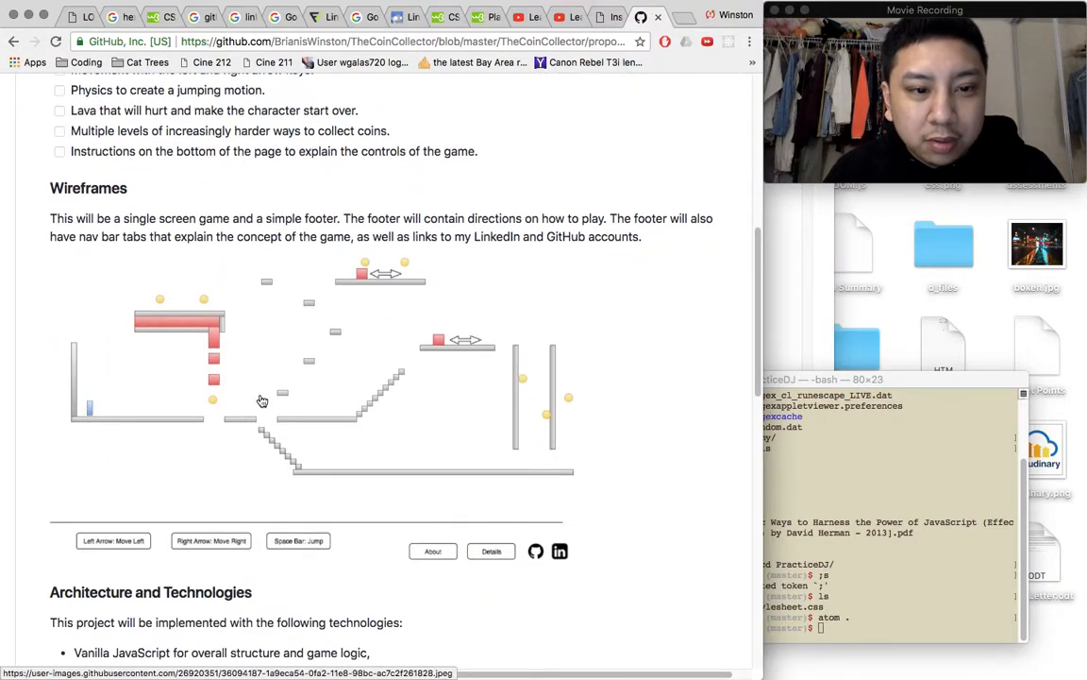
{"action": "mouse_move", "coordinate": [514, 331]}
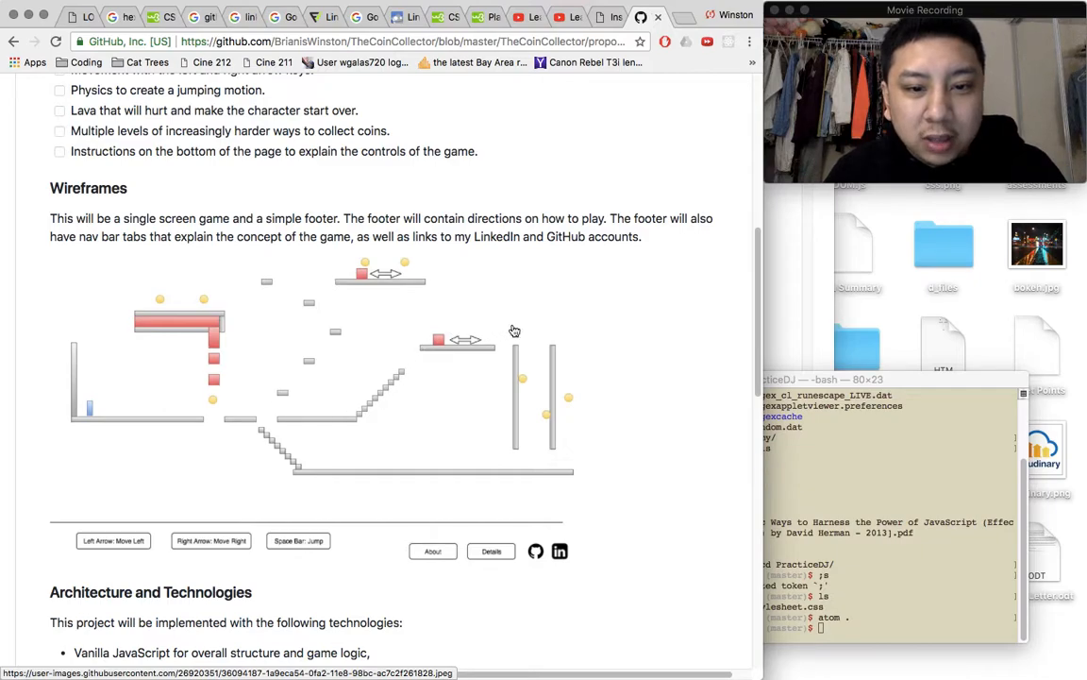
{"action": "mouse_move", "coordinate": [350, 397]}
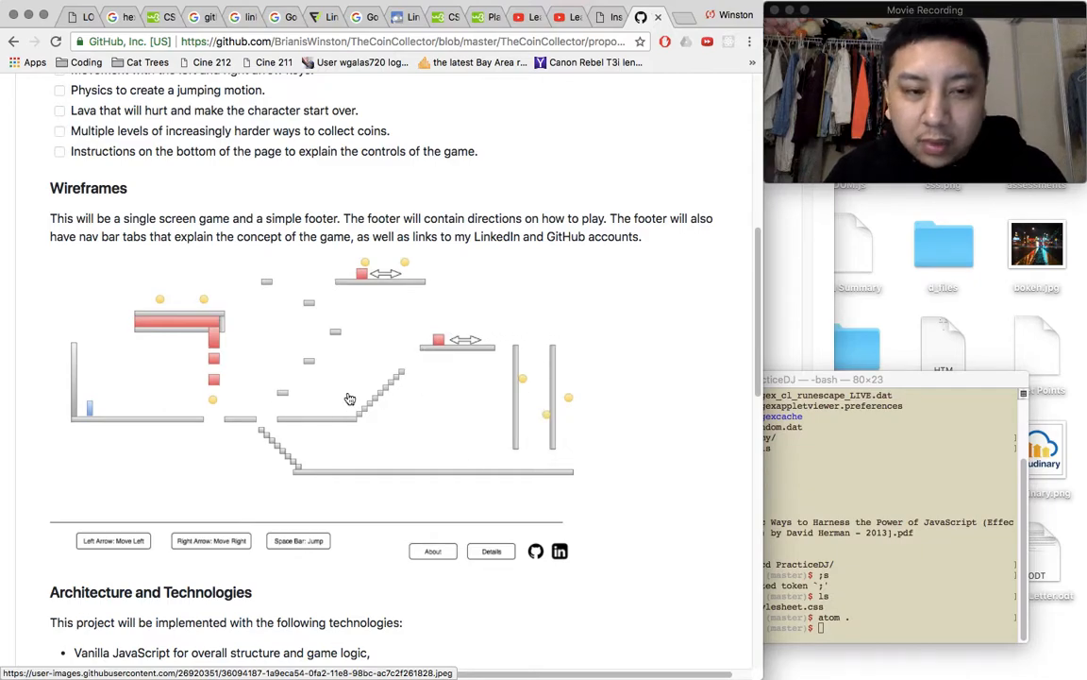
{"action": "mouse_move", "coordinate": [214, 421]}
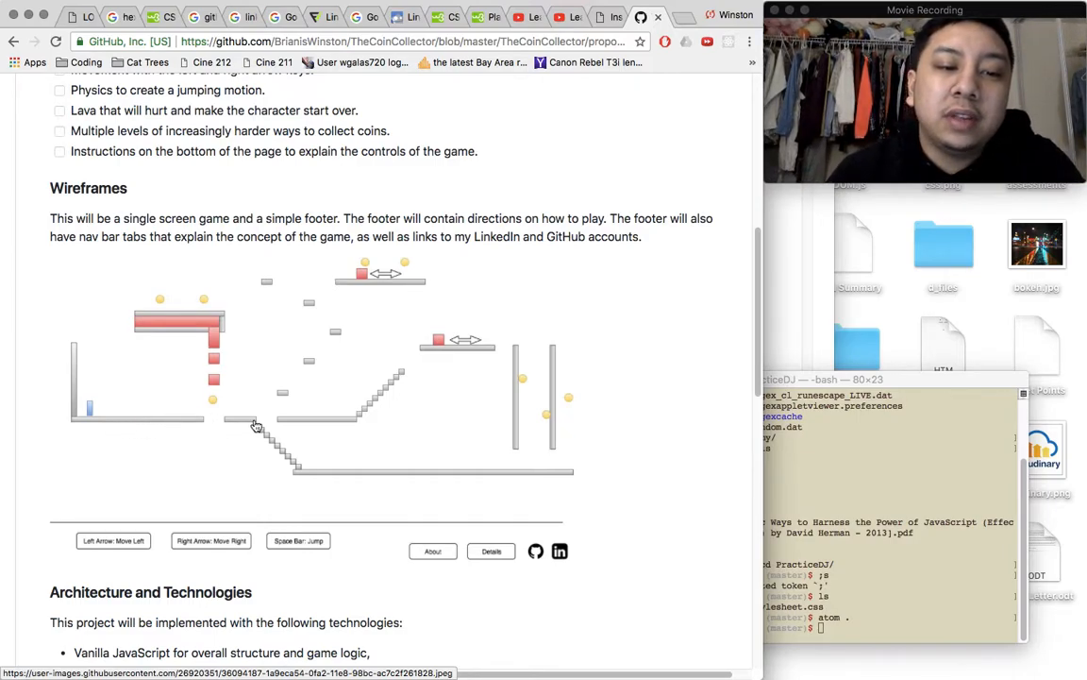
{"action": "mouse_move", "coordinate": [327, 321]}
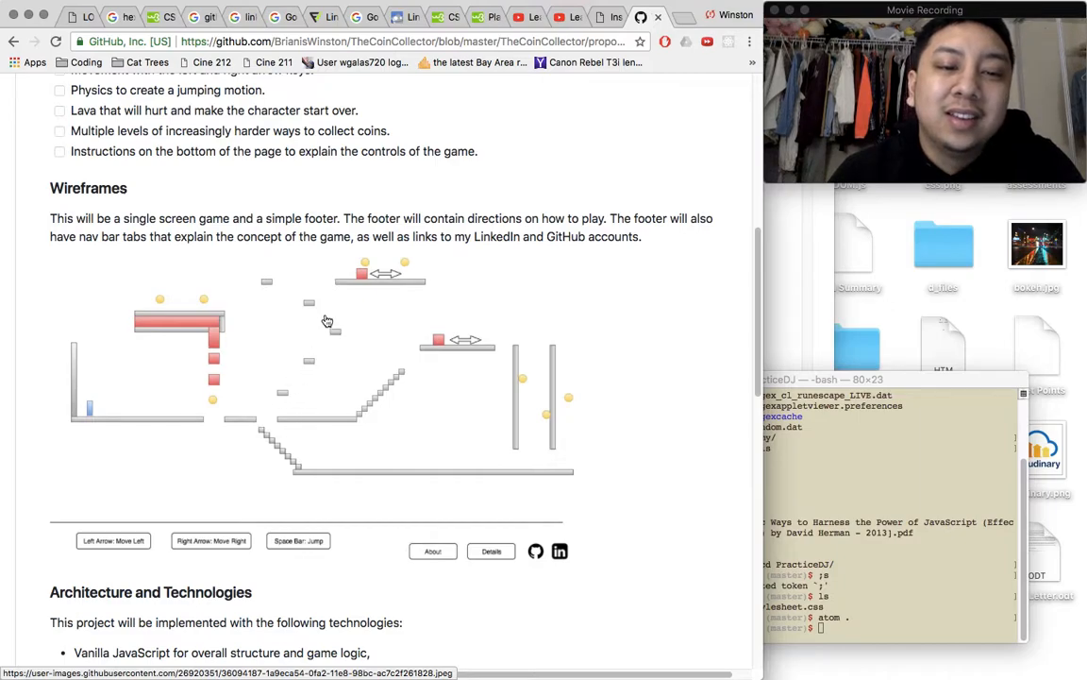
{"action": "mouse_move", "coordinate": [336, 350]}
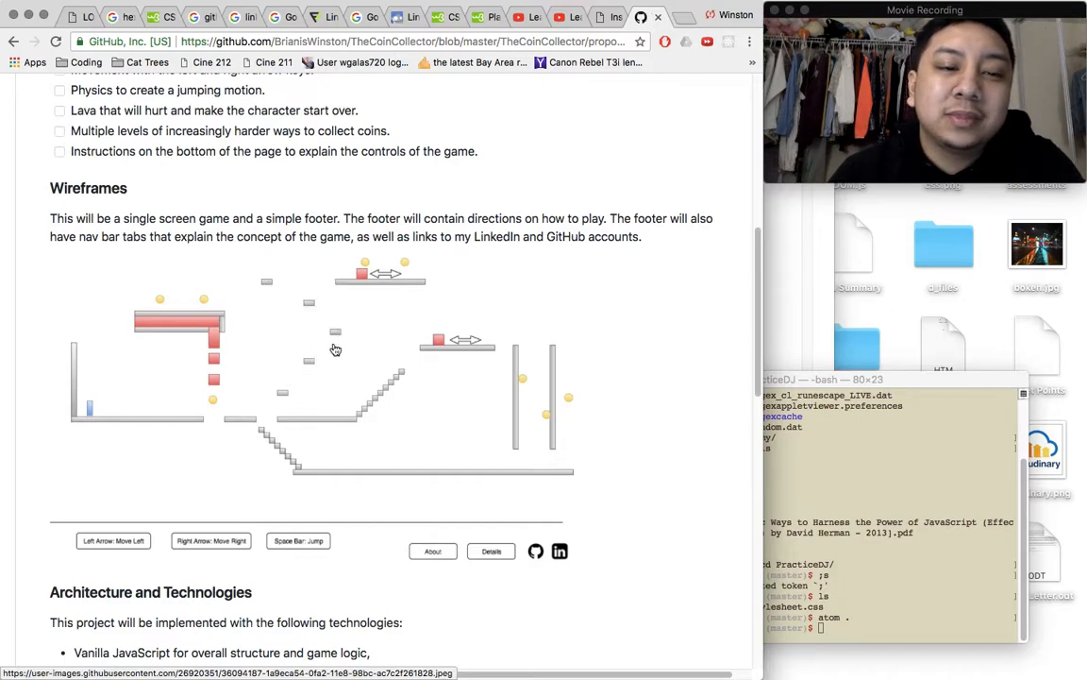
{"action": "mouse_move", "coordinate": [498, 375]}
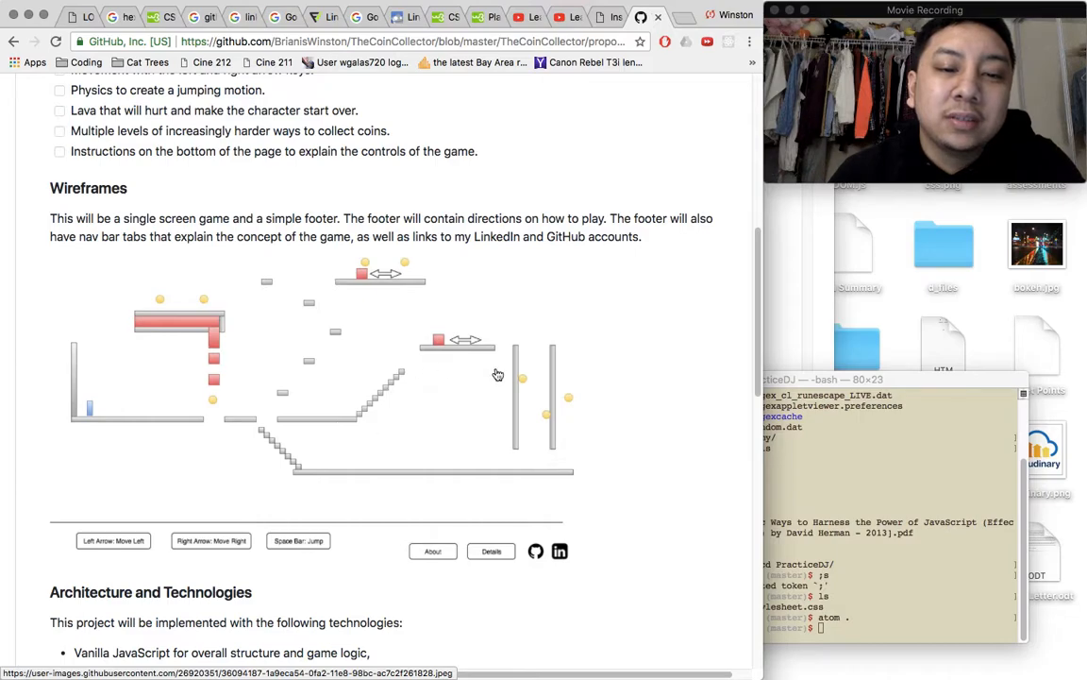
{"action": "mouse_move", "coordinate": [482, 383]}
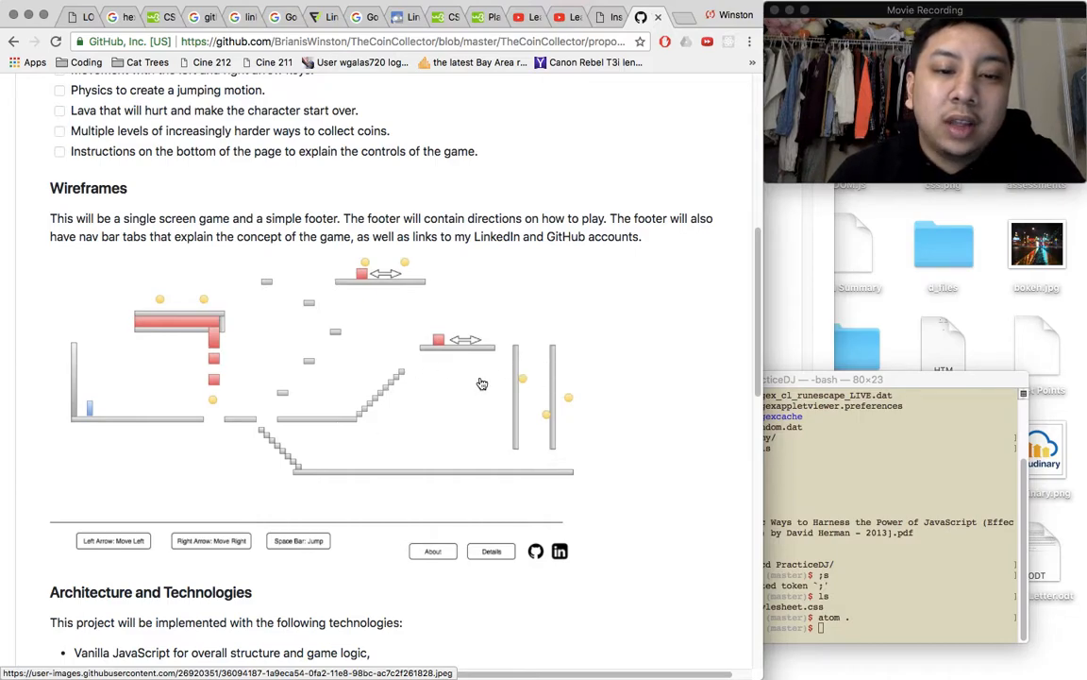
{"action": "mouse_move", "coordinate": [213, 389]}
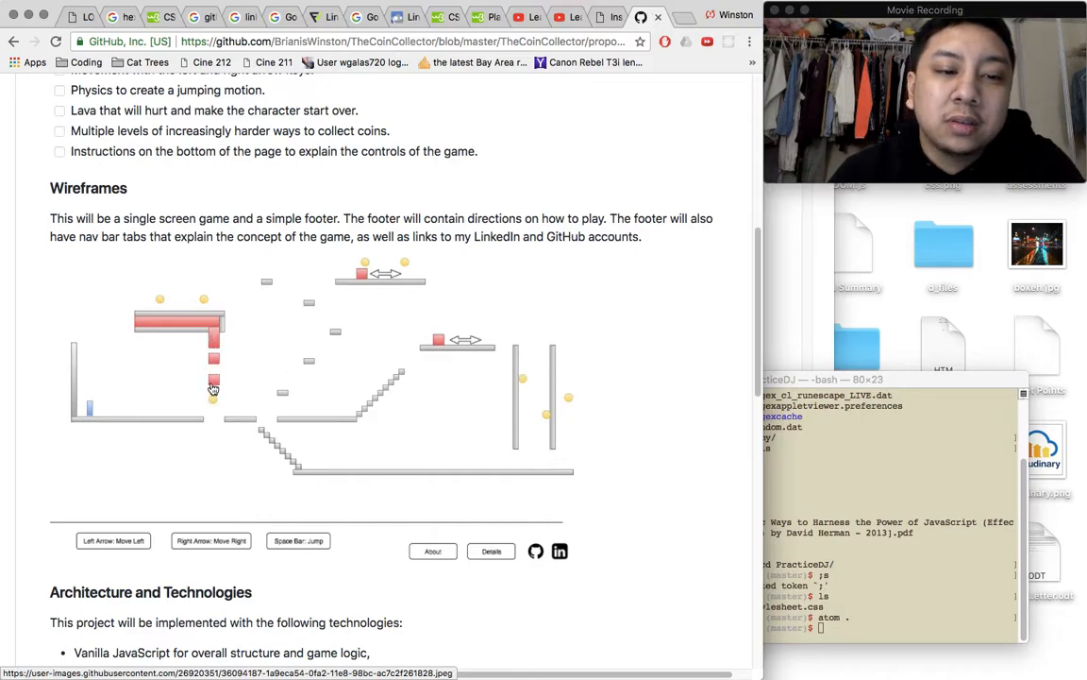
{"action": "mouse_move", "coordinate": [448, 347]}
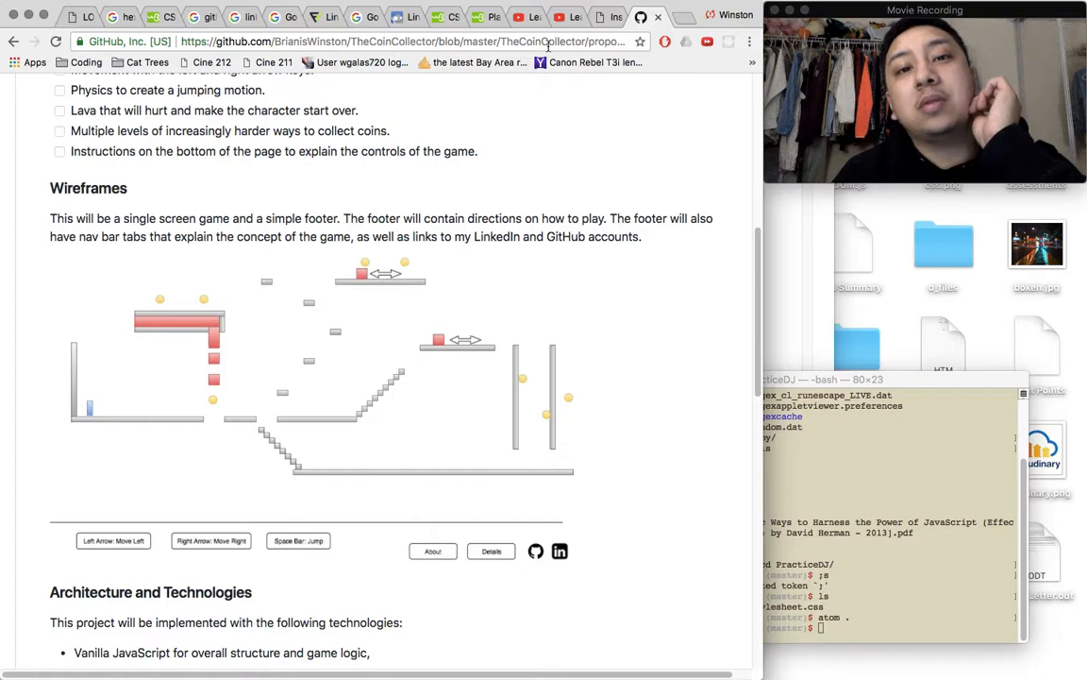
Load brianiswinston.github.io and flap the blue jay through the tree gaps until losing.
{"action": "left_click", "coordinate": [406, 41]}
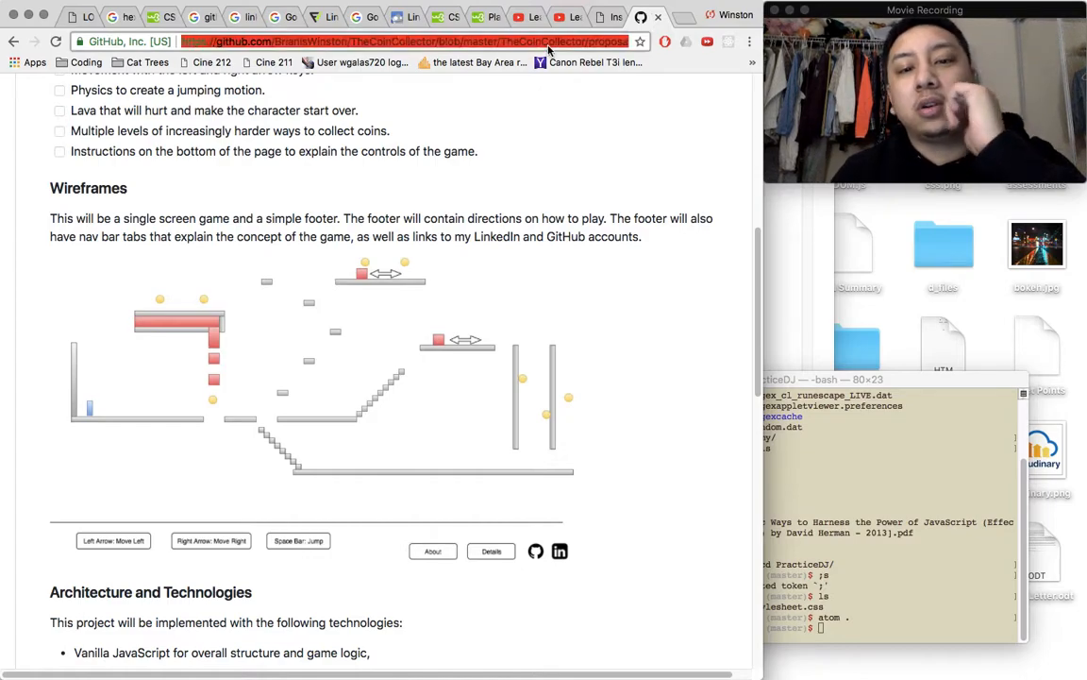
{"action": "type", "text": "brianiswinston.github.io"}
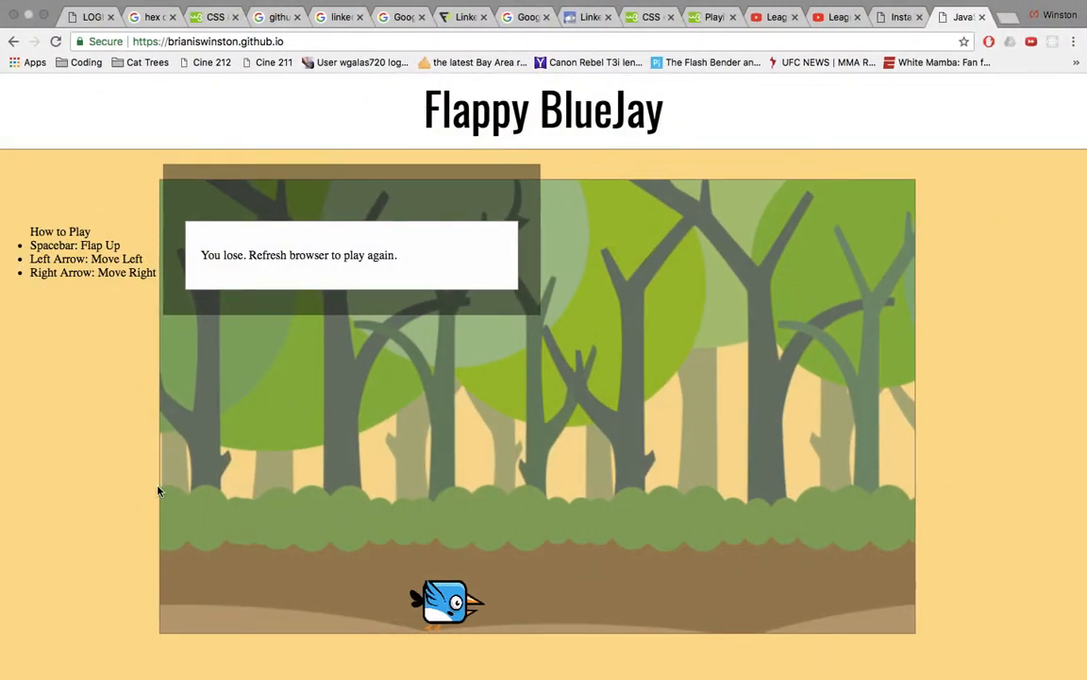
{"action": "mouse_move", "coordinate": [198, 437]}
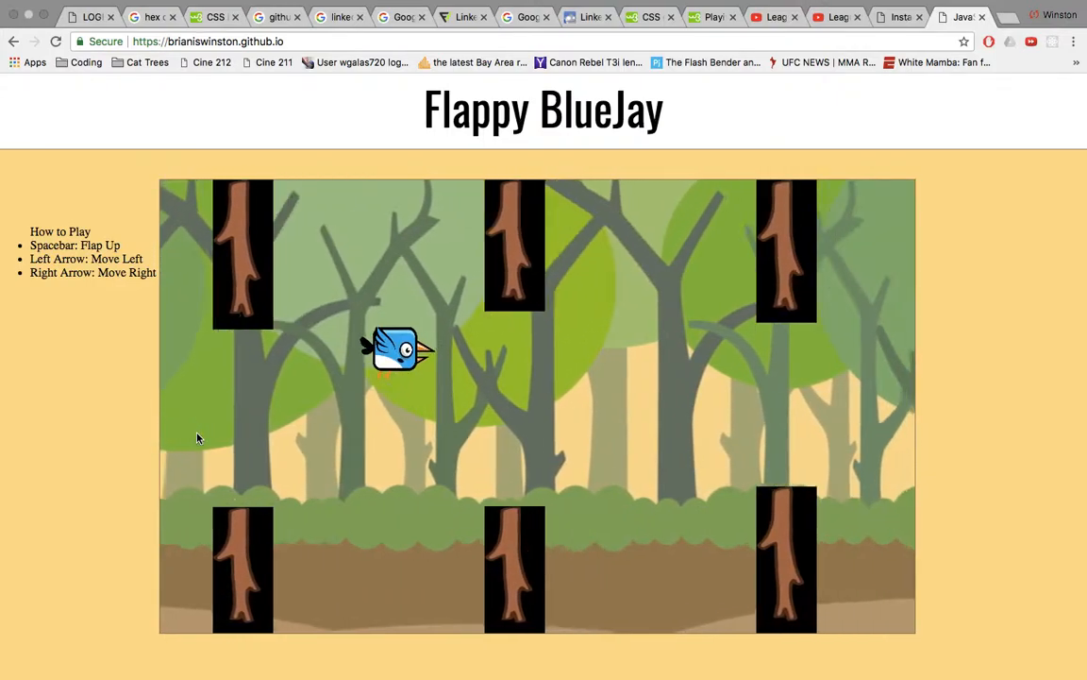
{"action": "key", "text": "Right"}
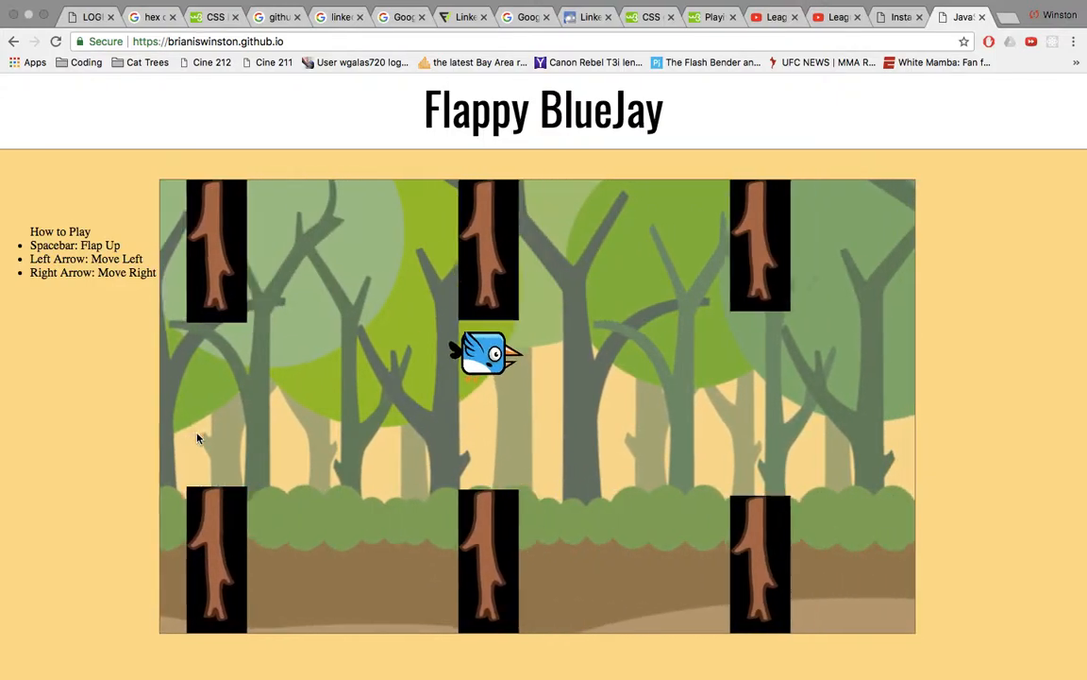
{"action": "key", "text": "Left"}
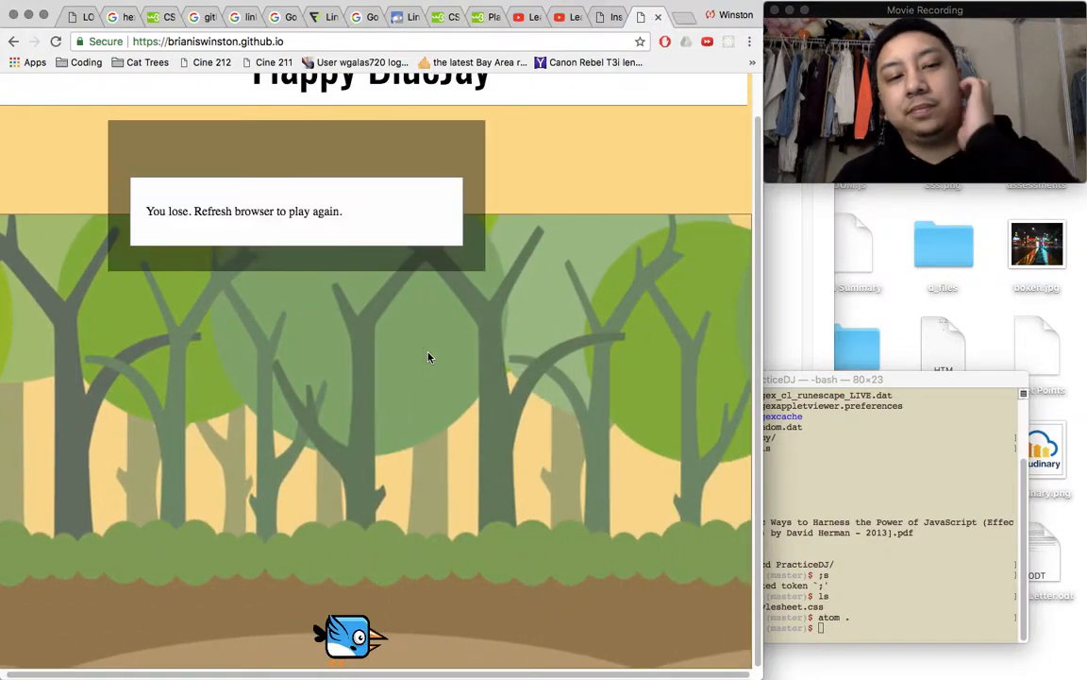
{"action": "mouse_move", "coordinate": [509, 184]}
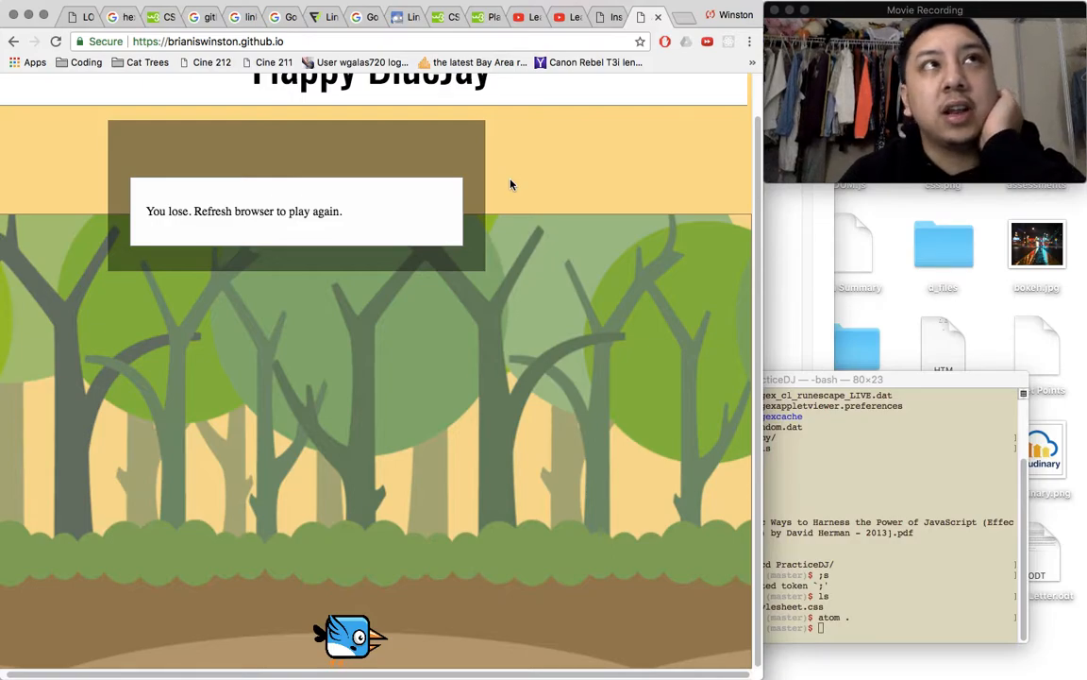
{"action": "mouse_move", "coordinate": [202, 113]}
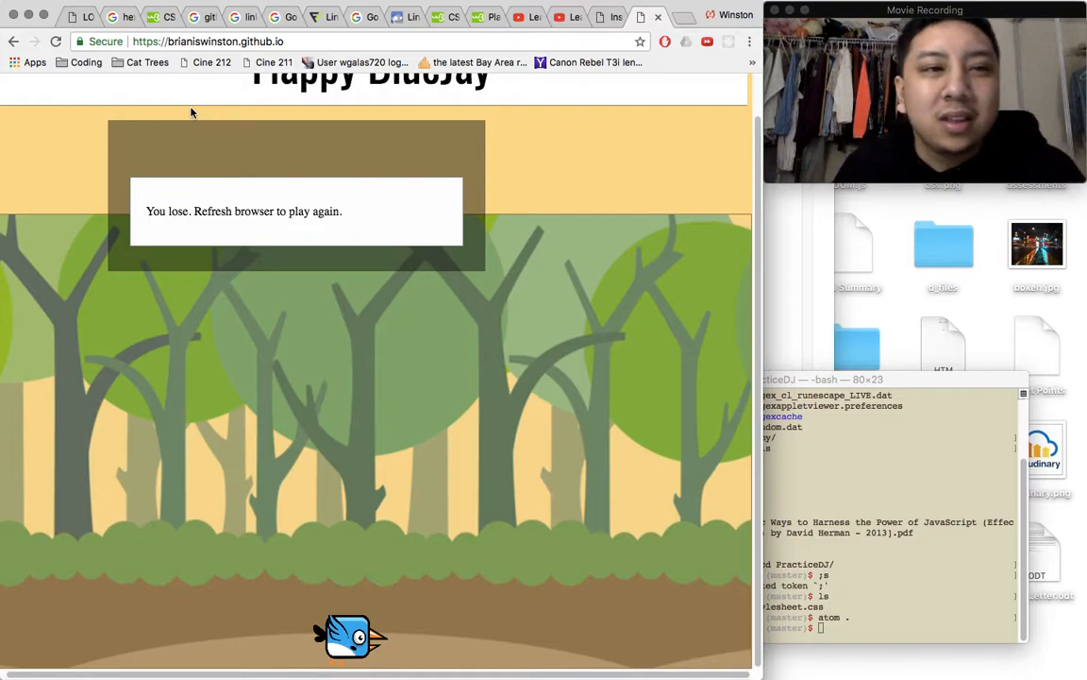
{"action": "mouse_move", "coordinate": [141, 95]}
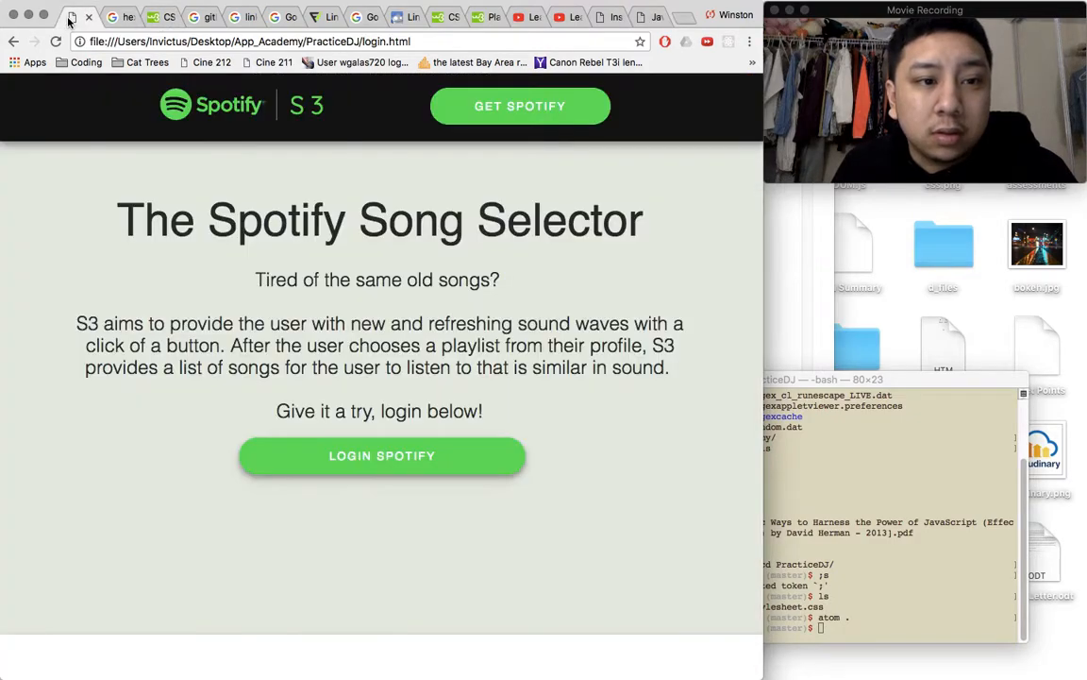
{"action": "mouse_move", "coordinate": [754, 300]}
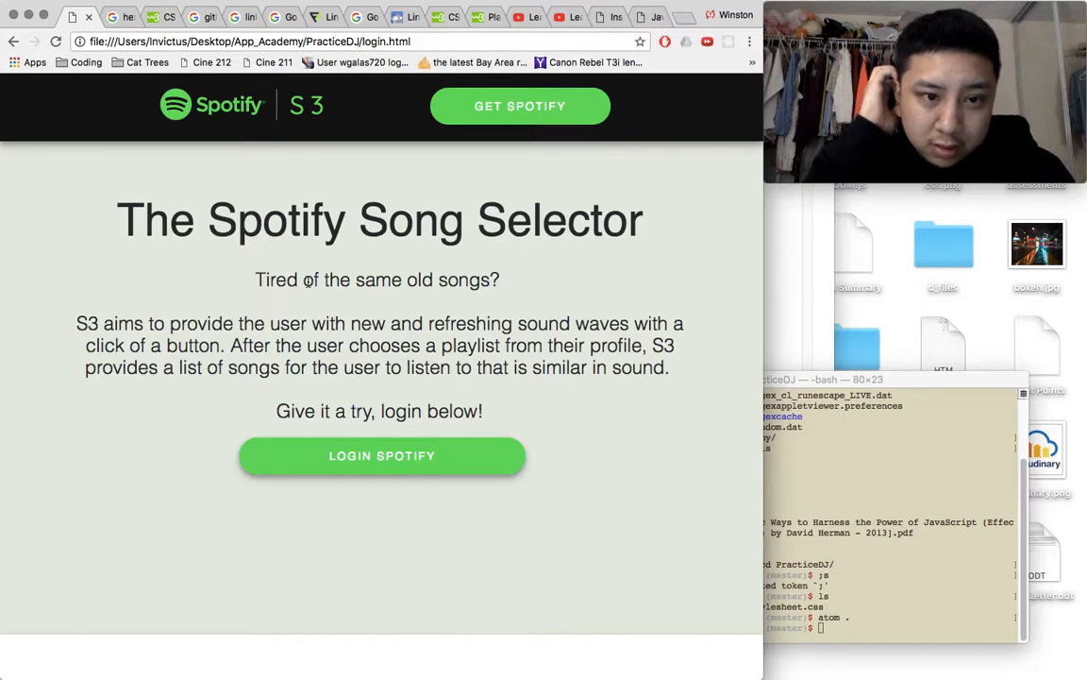
{"action": "mouse_move", "coordinate": [762, 282]}
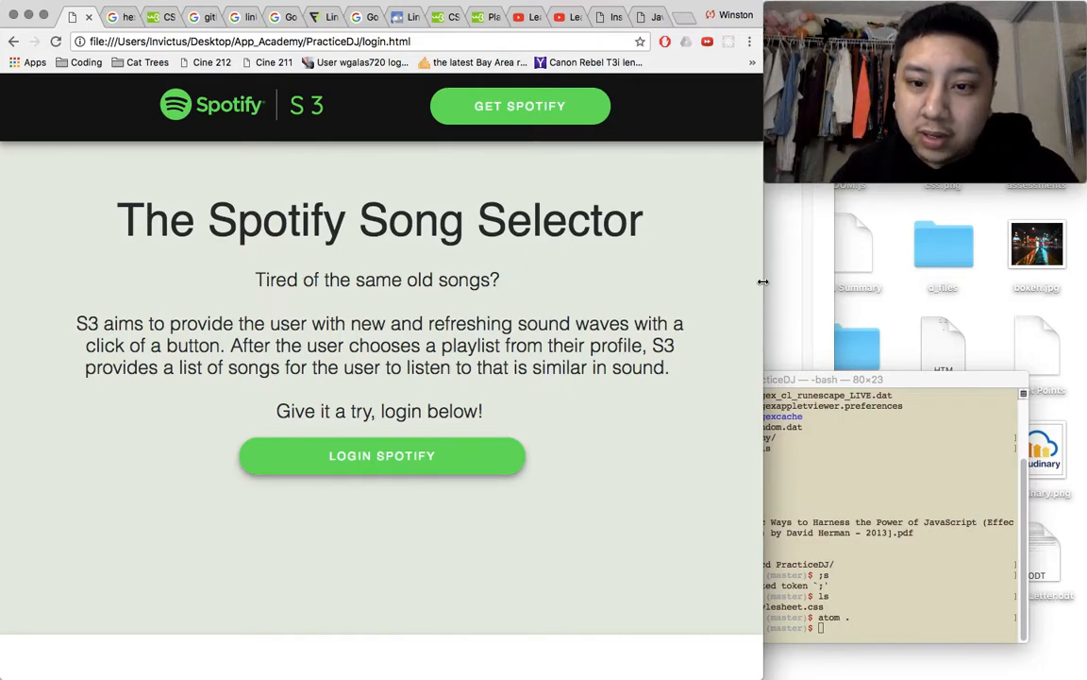
{"action": "mouse_move", "coordinate": [702, 157]}
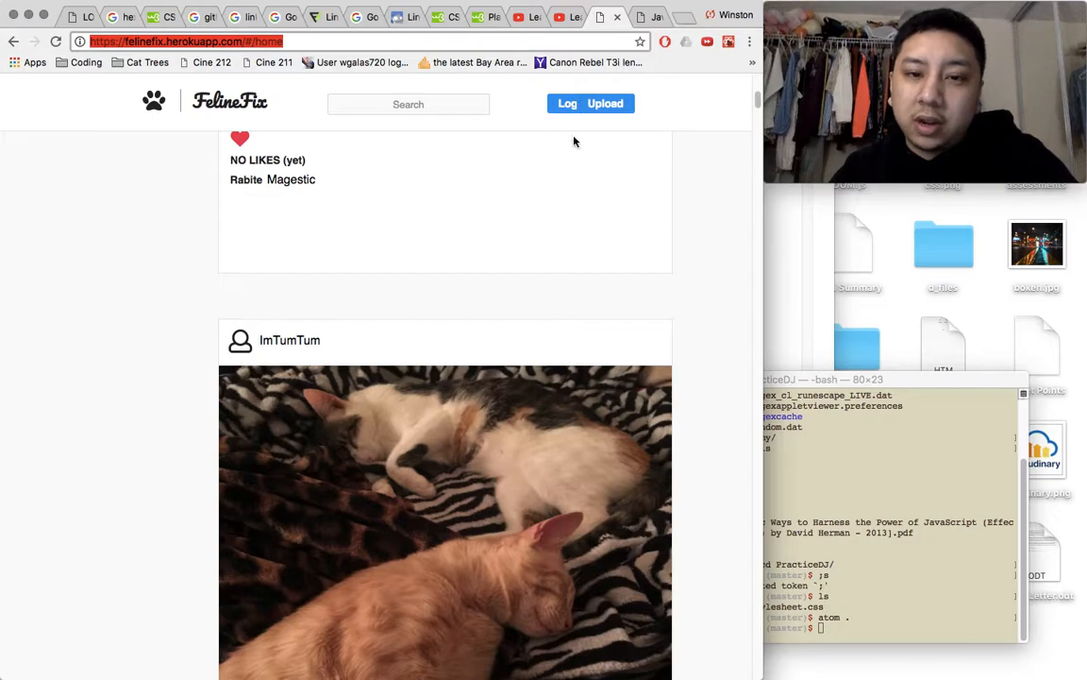
{"action": "mouse_move", "coordinate": [769, 156]}
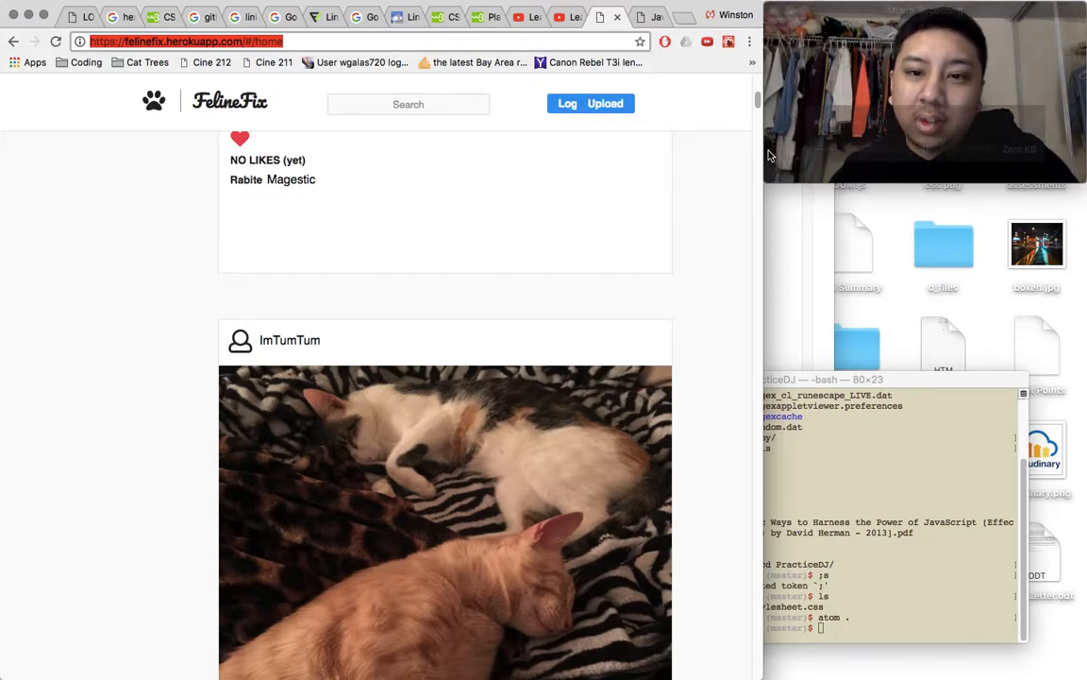
{"action": "mouse_move", "coordinate": [747, 217]}
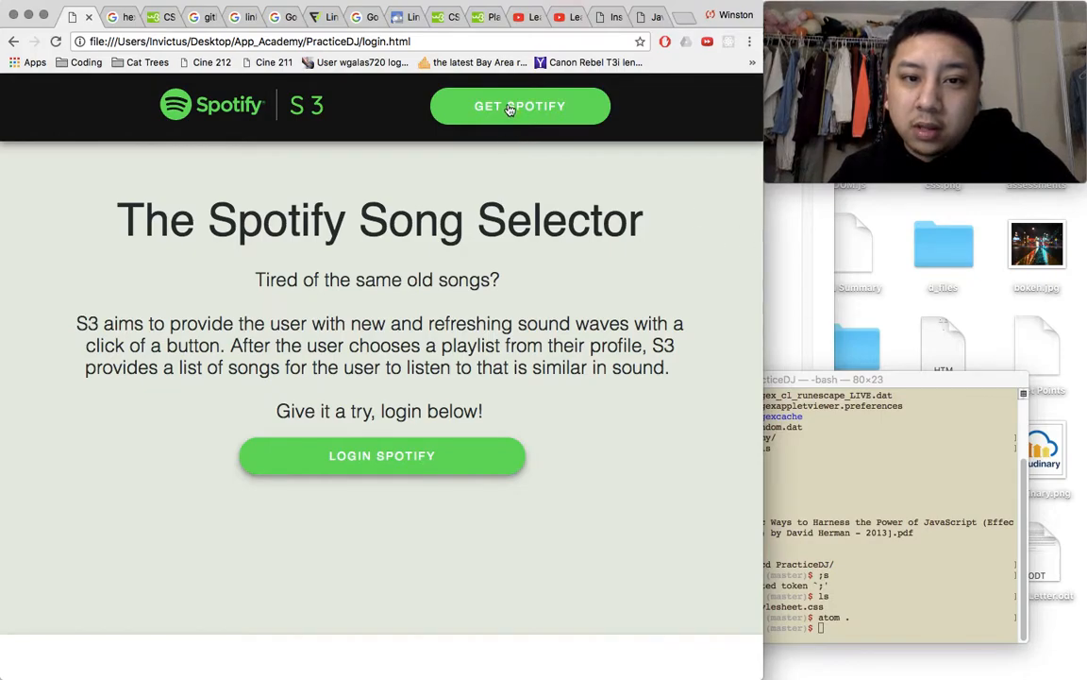
{"action": "mouse_move", "coordinate": [765, 281]}
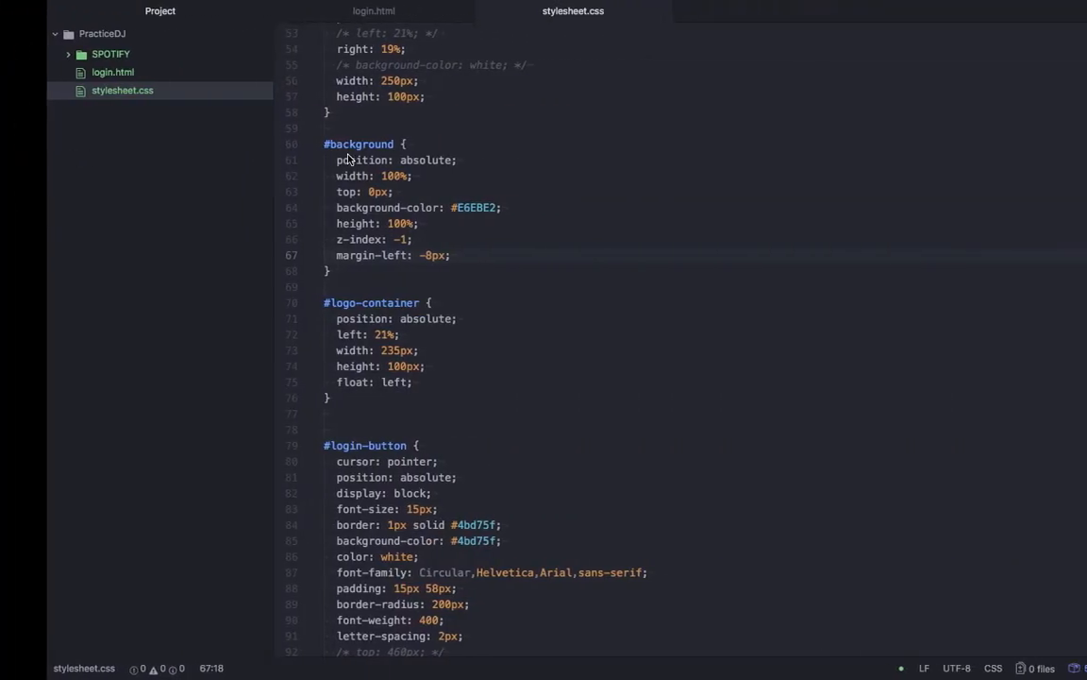
Highlight the 820px breakpoint, spotifyBox hiding rule and logo-container position rules in stylesheet.css.
{"action": "scroll", "scroll_direction": "down", "scroll_amount": 3}
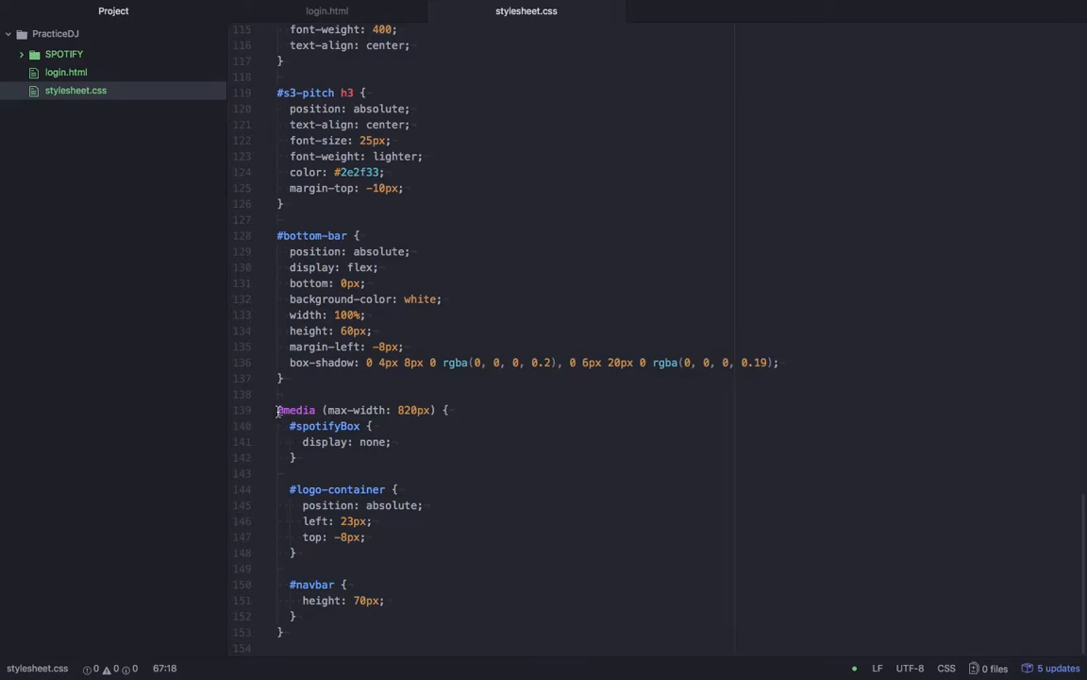
{"action": "left_click", "coordinate": [415, 410]}
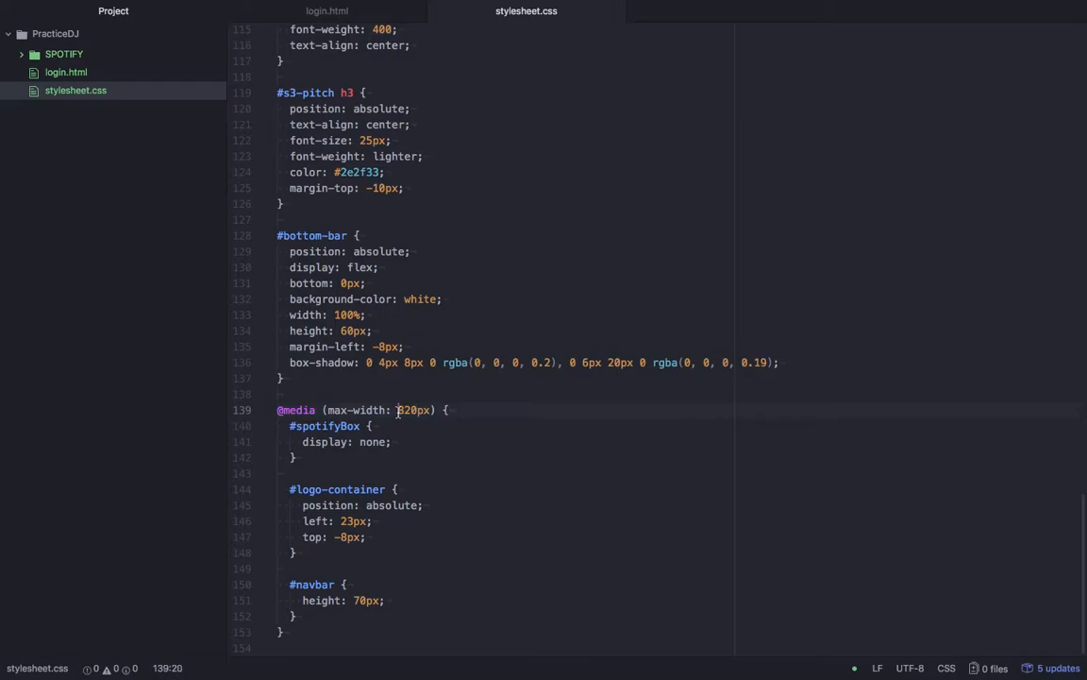
{"action": "double_click", "coordinate": [413, 410]}
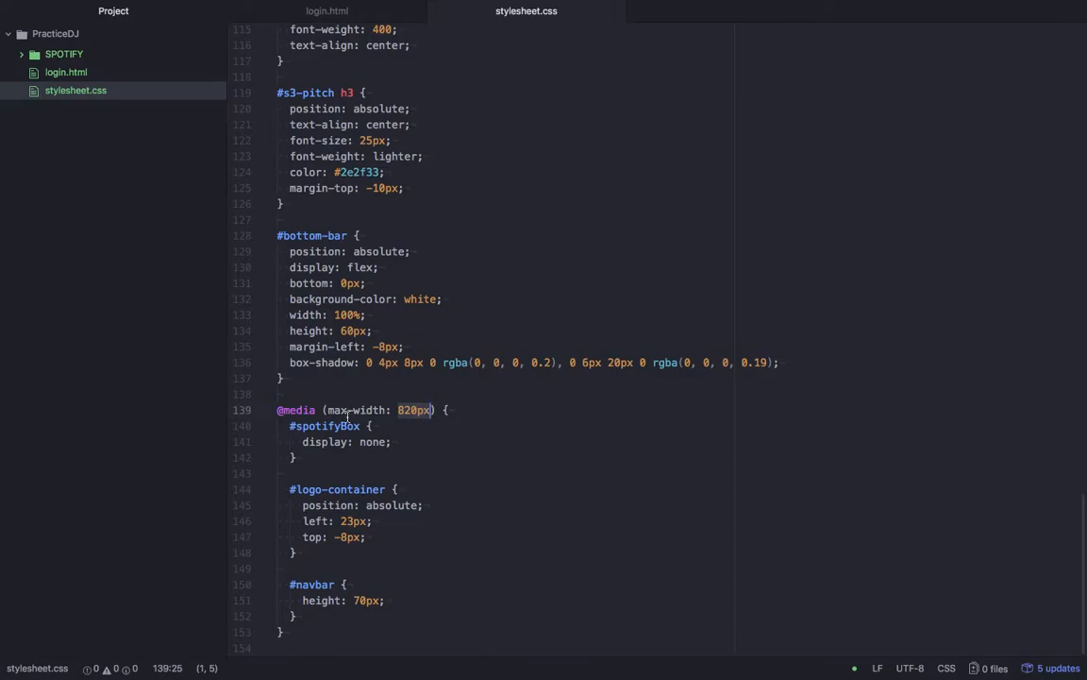
{"action": "left_click", "coordinate": [305, 426]}
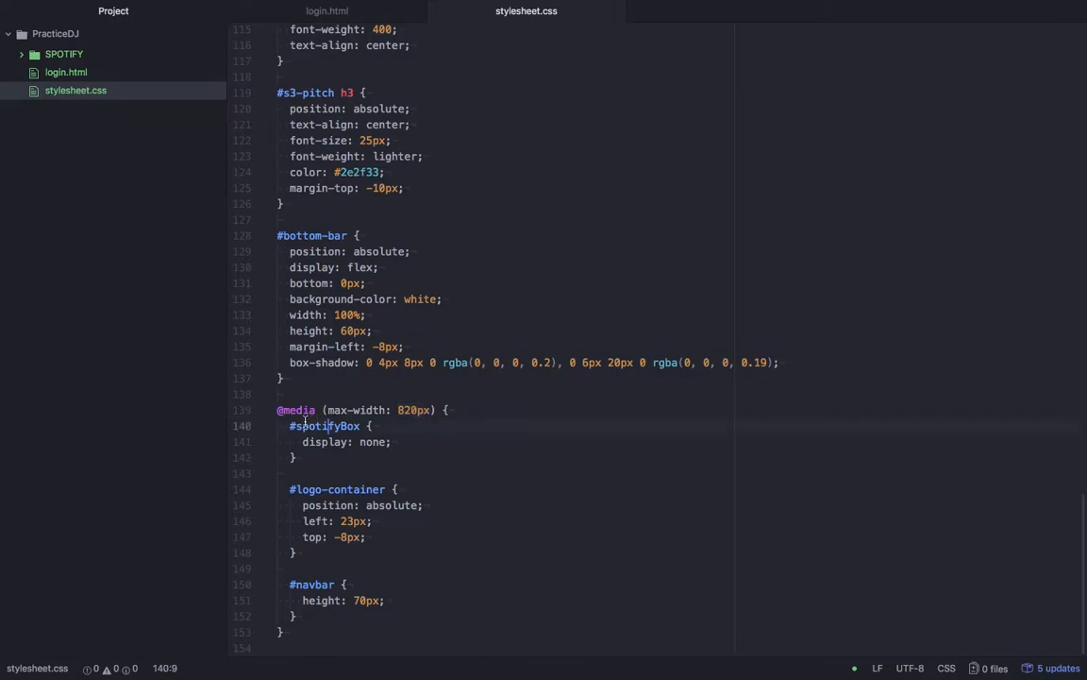
{"action": "left_click", "coordinate": [411, 410]}
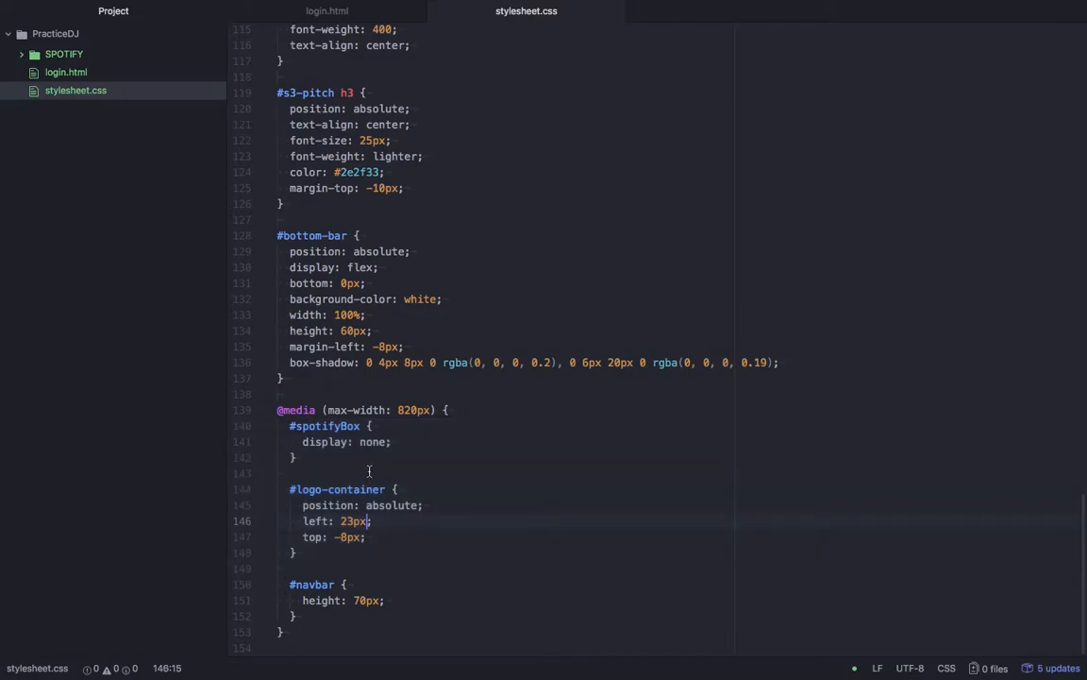
{"action": "left_click", "coordinate": [325, 441]}
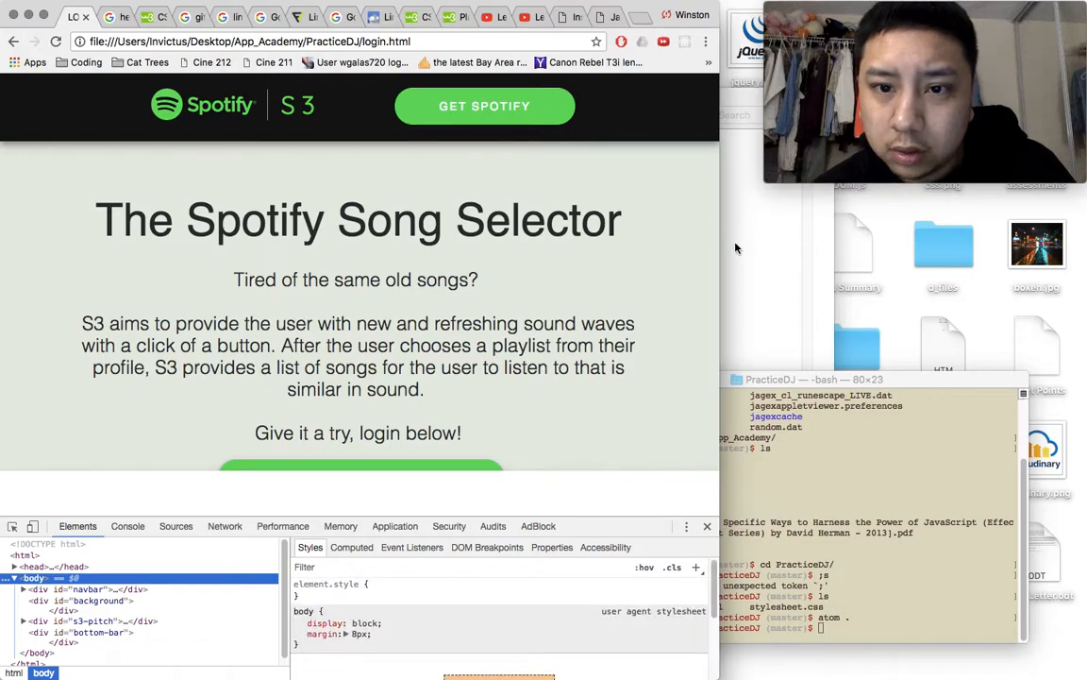
Narrow the page below 820px, widen it back to full width, and close developer tools.
{"action": "left_click_drag", "start_coordinate": [717, 250], "coordinate": [623, 250]}
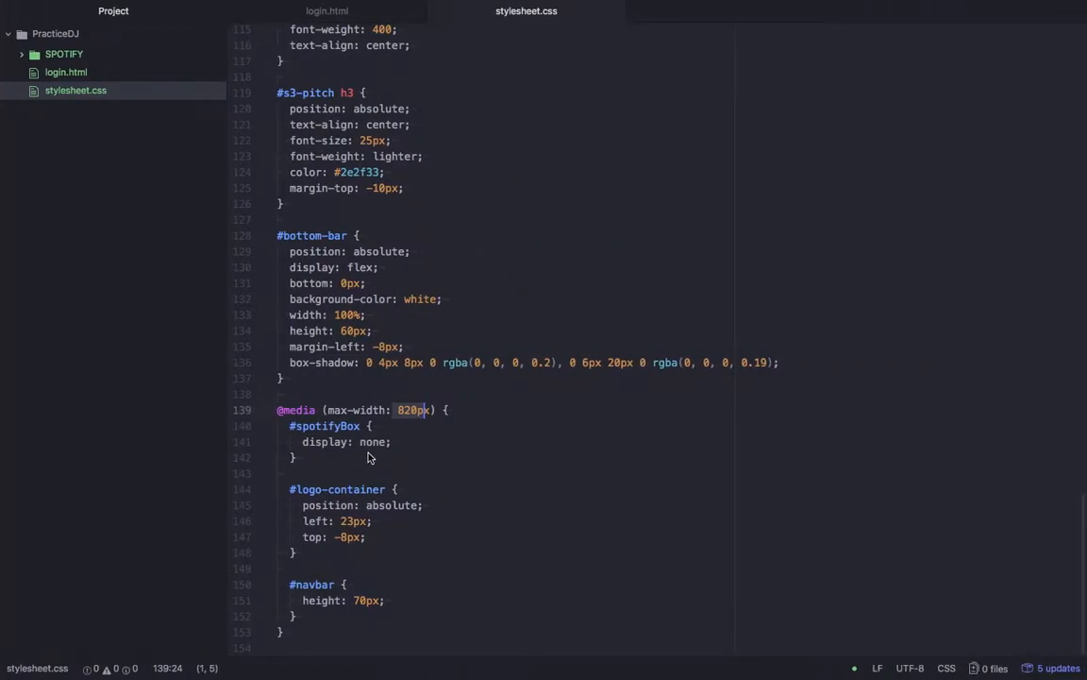
{"action": "left_click", "coordinate": [302, 441]}
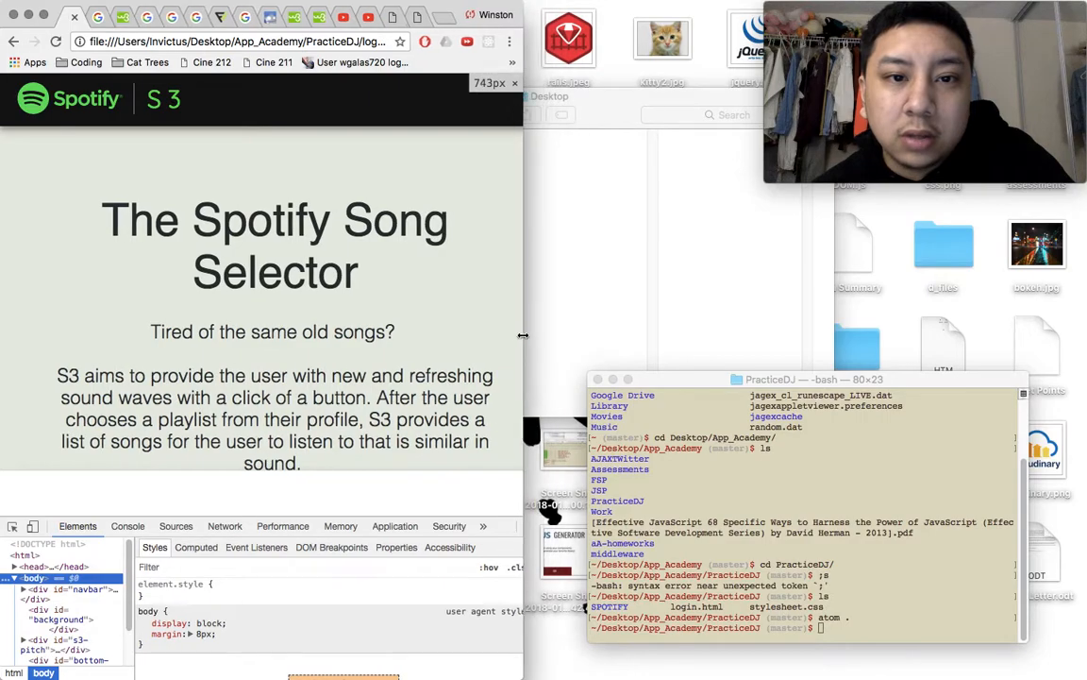
{"action": "left_click_drag", "start_coordinate": [523, 336], "coordinate": [599, 345]}
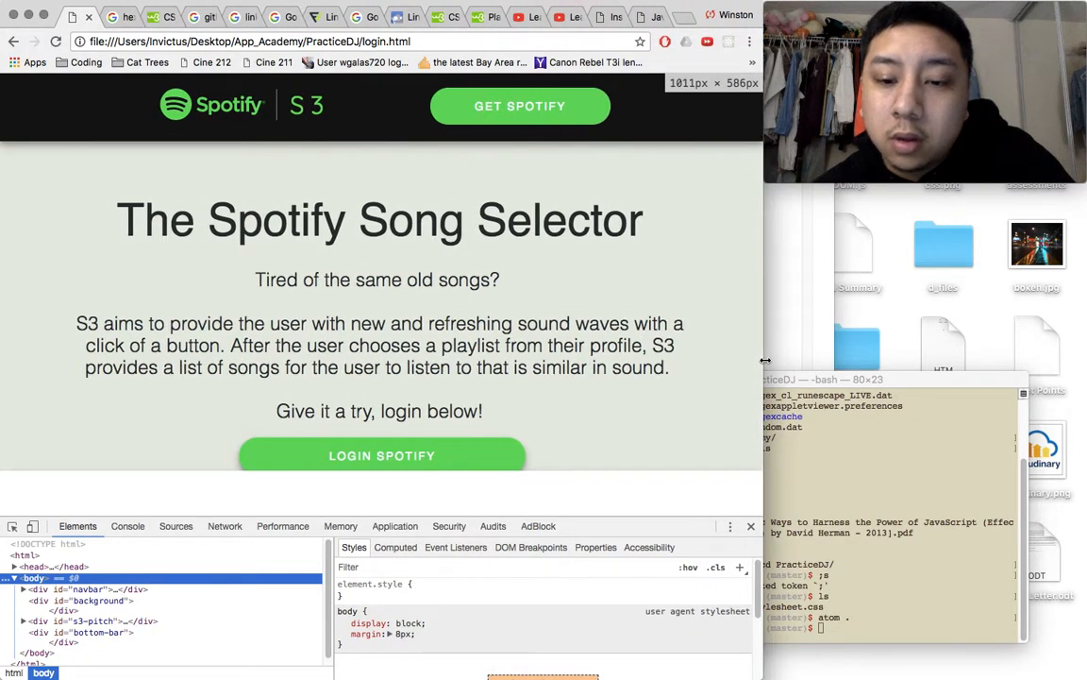
{"action": "left_click", "coordinate": [750, 525]}
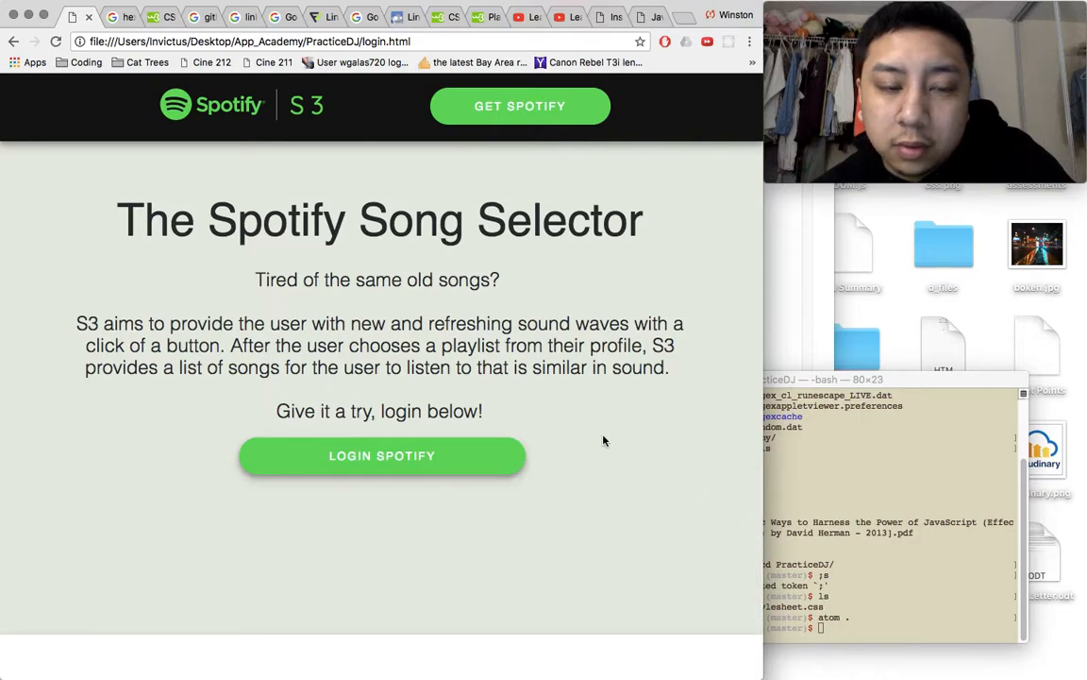
{"action": "mouse_move", "coordinate": [727, 430]}
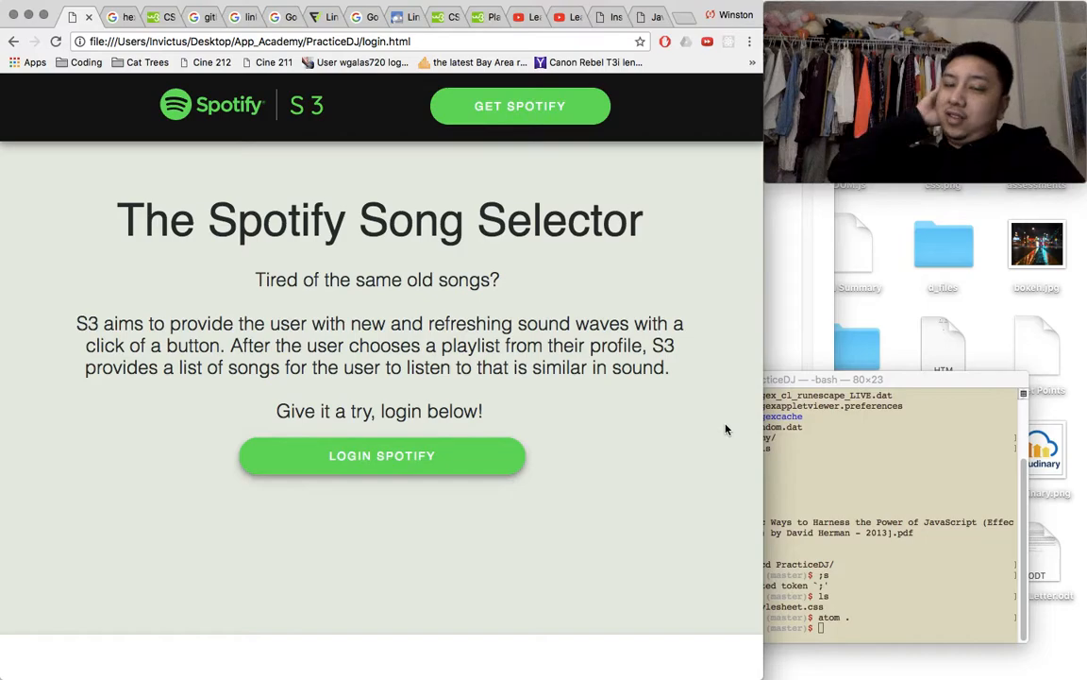
{"action": "mouse_move", "coordinate": [670, 422]}
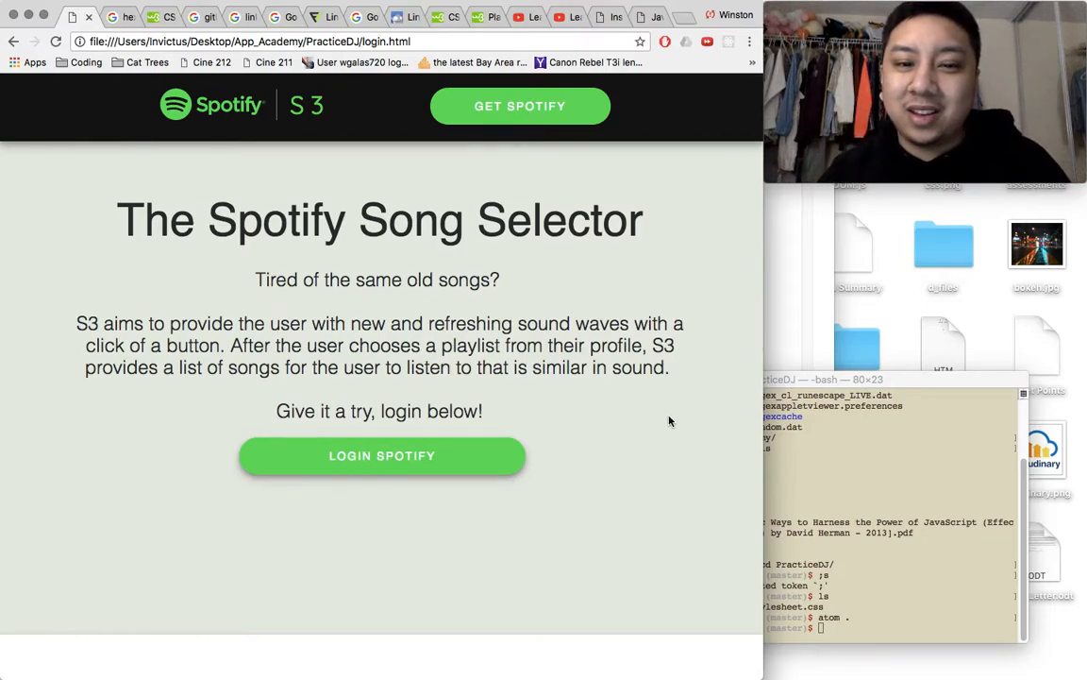
{"action": "mouse_move", "coordinate": [583, 396]}
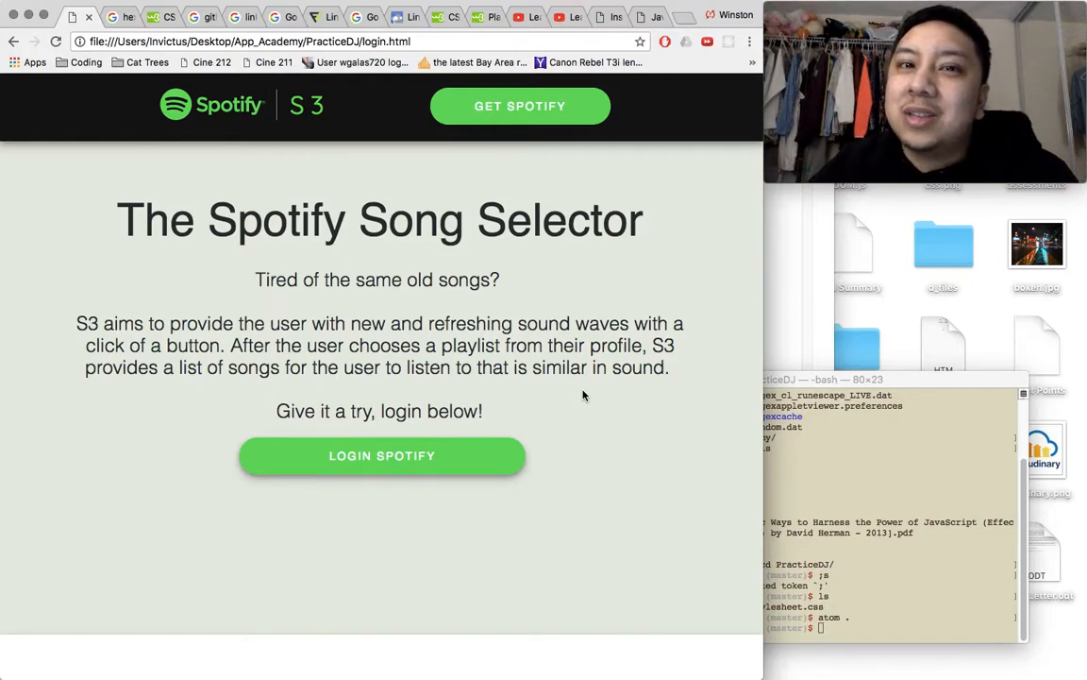
{"action": "mouse_move", "coordinate": [584, 285]}
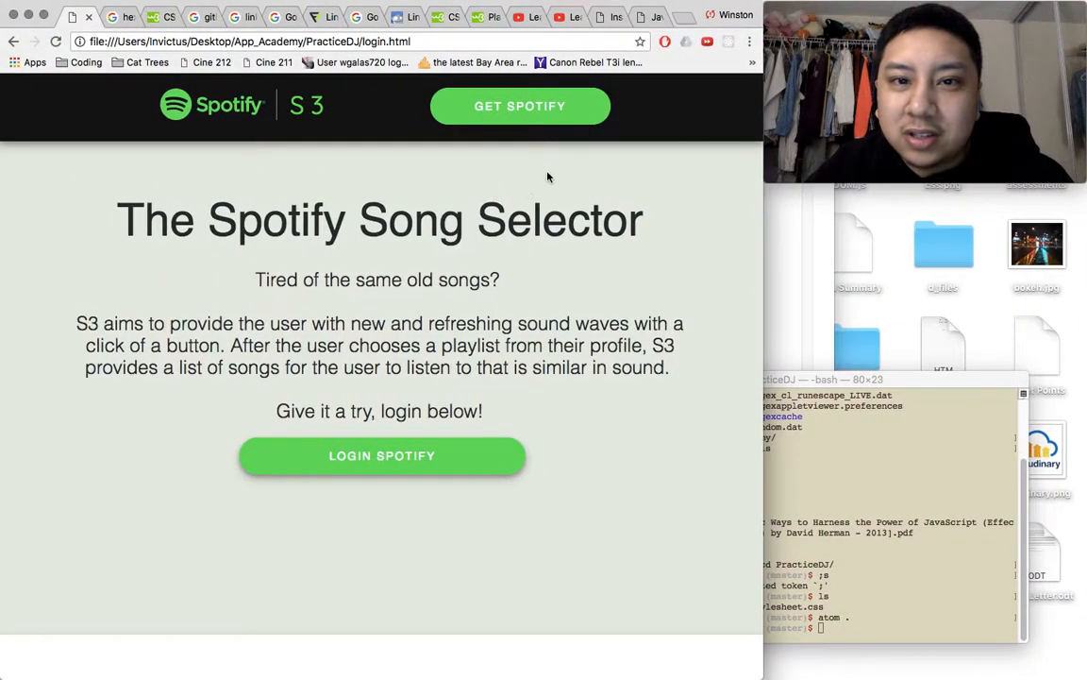
{"action": "mouse_move", "coordinate": [760, 153]}
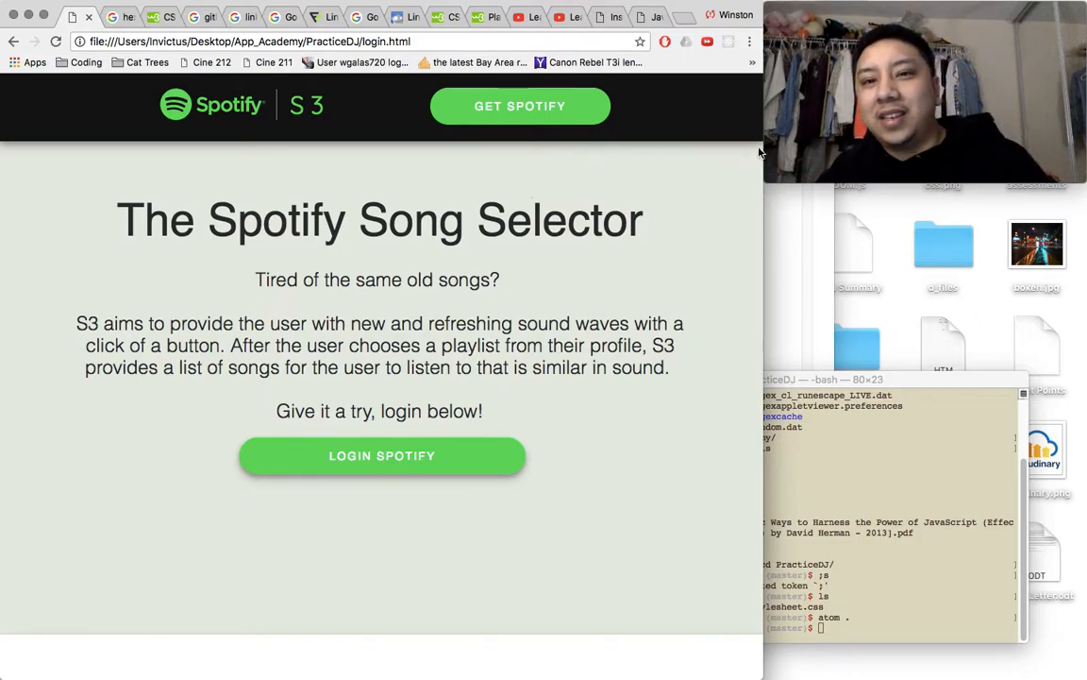